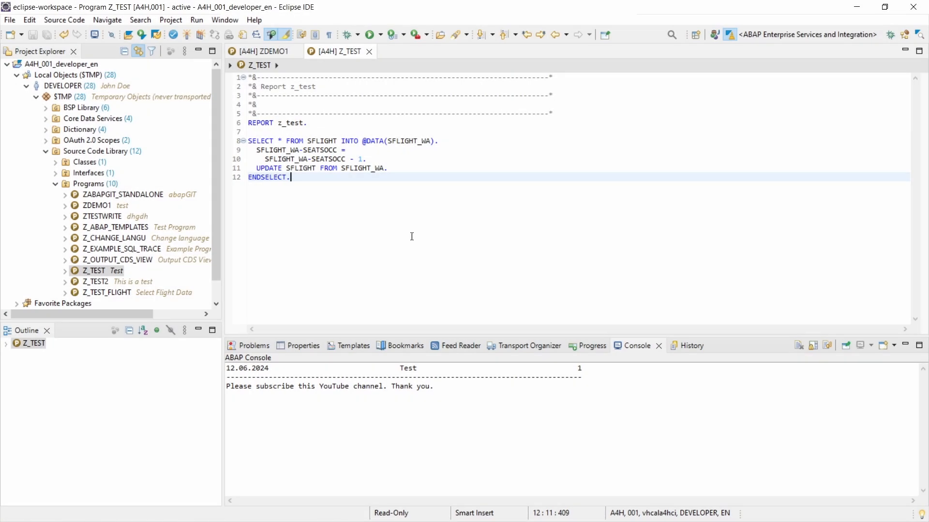
pyautogui.moveTo(404, 238)
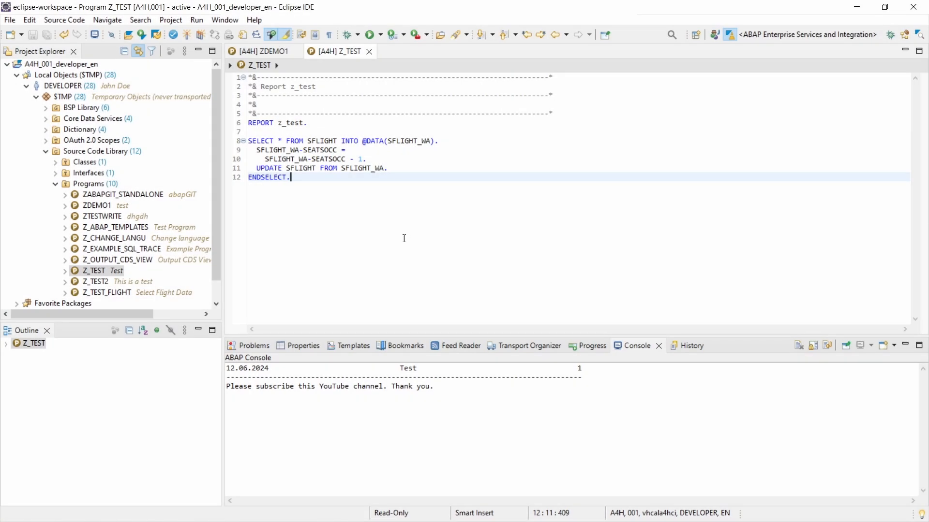
pyautogui.moveTo(397, 226)
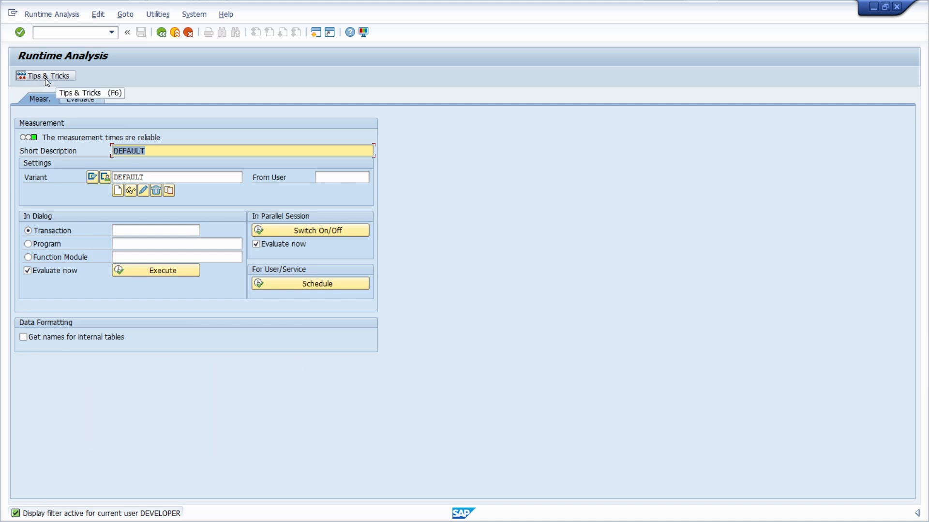
# In Runtime Analysis Tips & Tricks, open the Internal Tables example 'Using explicit work areas'.
pyautogui.click(45, 75)
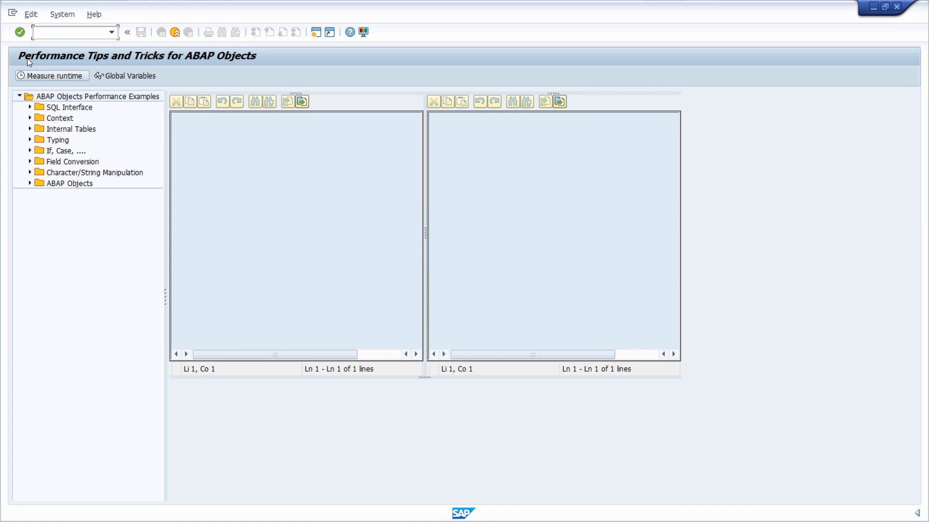
pyautogui.moveTo(183, 67)
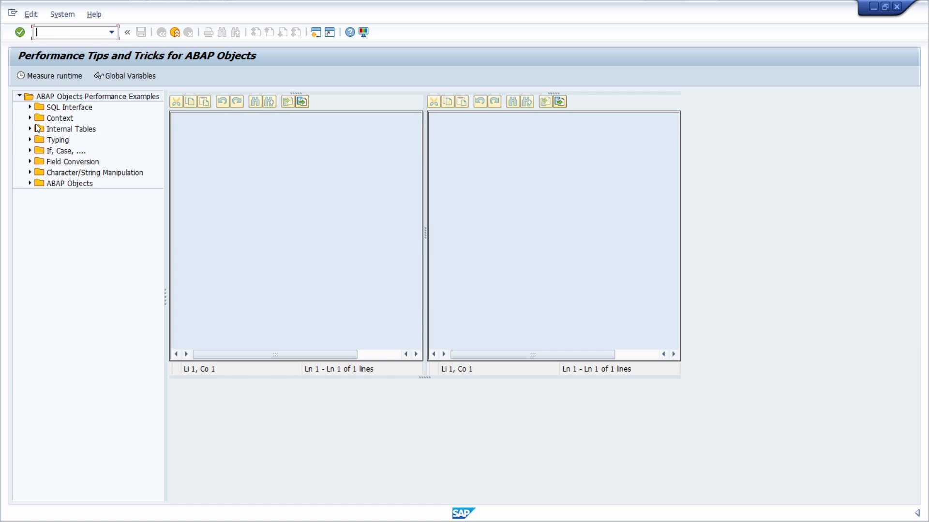
pyautogui.click(30, 129)
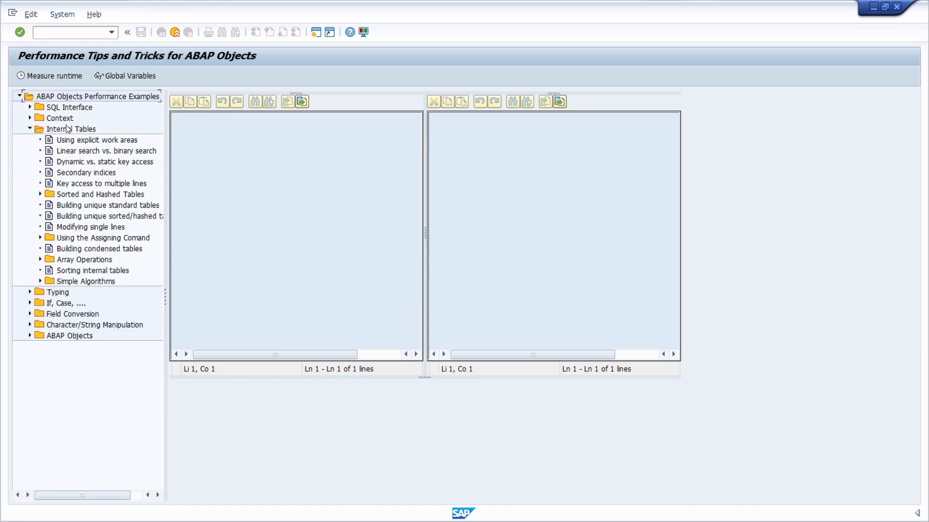
pyautogui.click(95, 139)
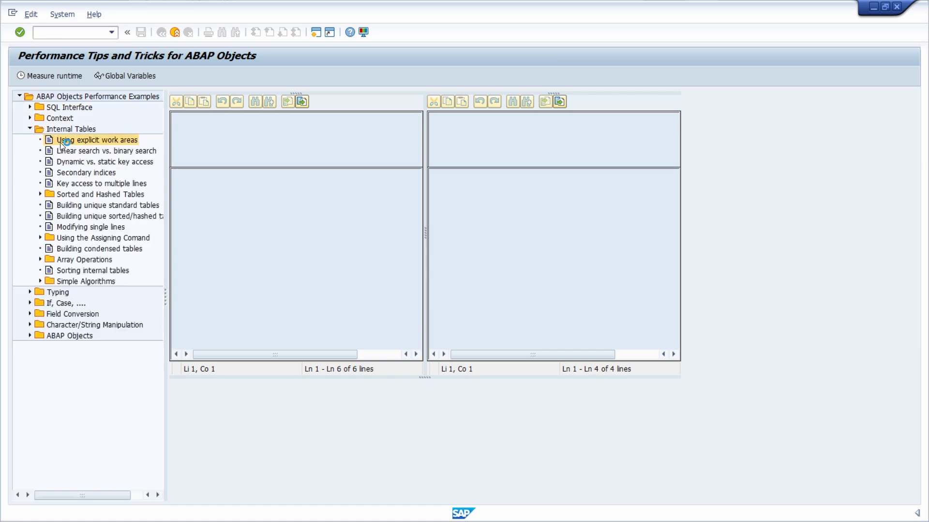
pyautogui.doubleClick(99, 139)
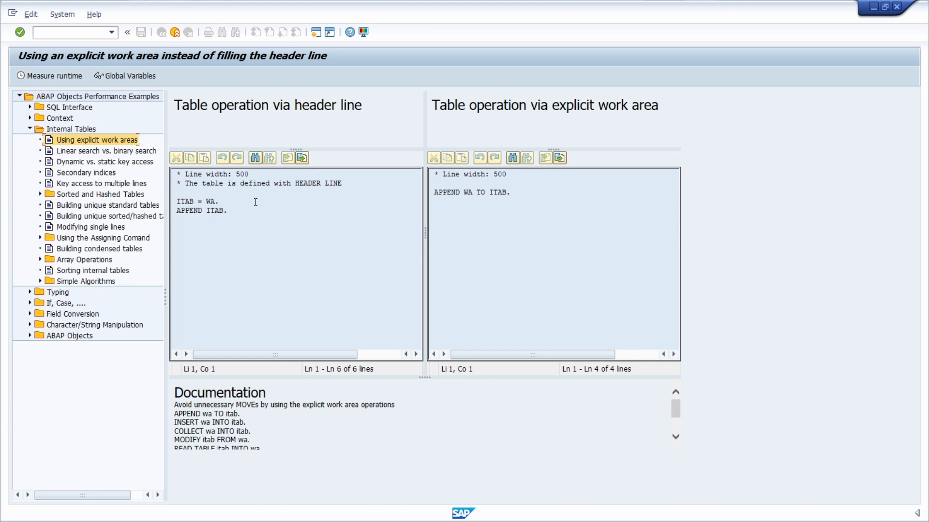
pyautogui.moveTo(257, 210)
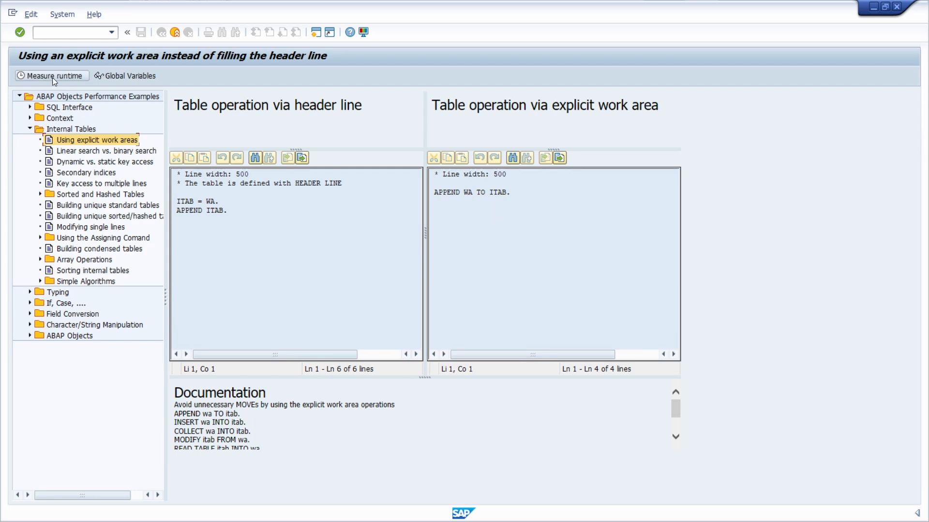
# Measure the runtime of both example variants, then expand the SQL Interface examples.
pyautogui.click(50, 76)
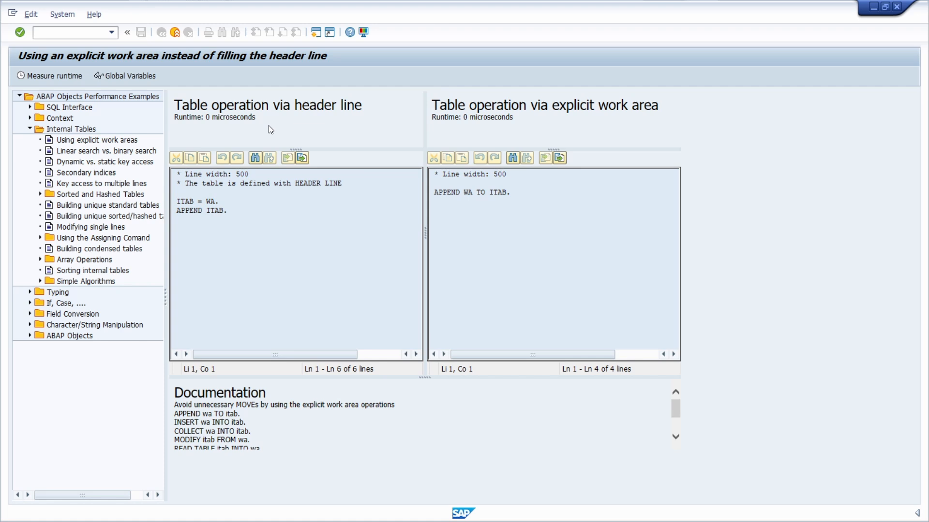
pyautogui.moveTo(233, 128)
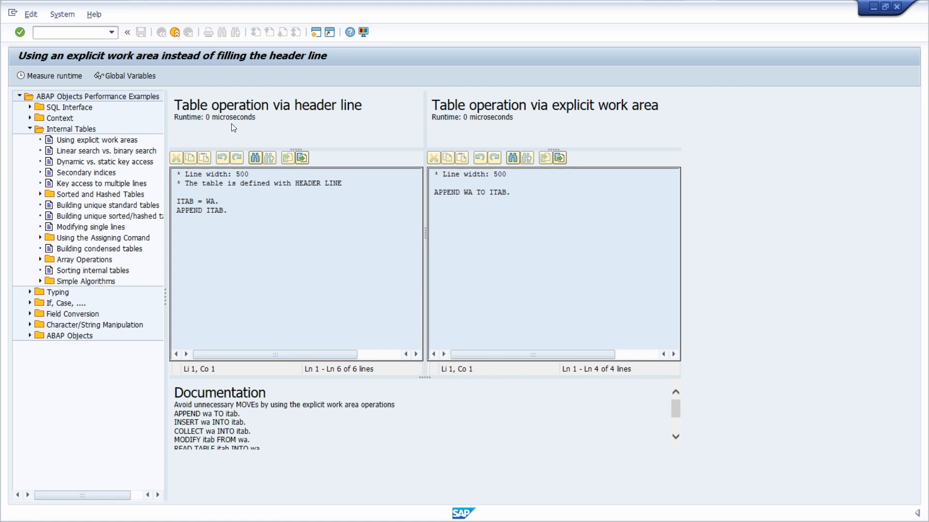
pyautogui.click(95, 139)
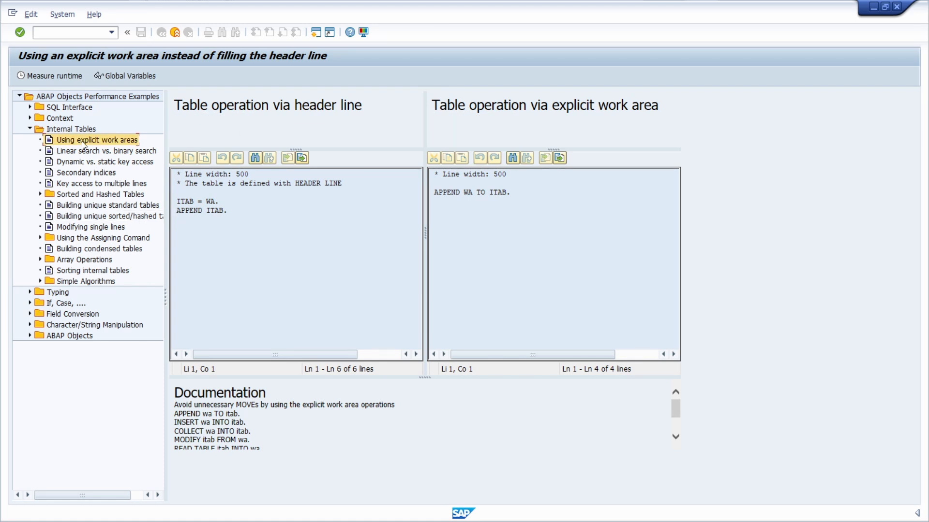
pyautogui.click(30, 107)
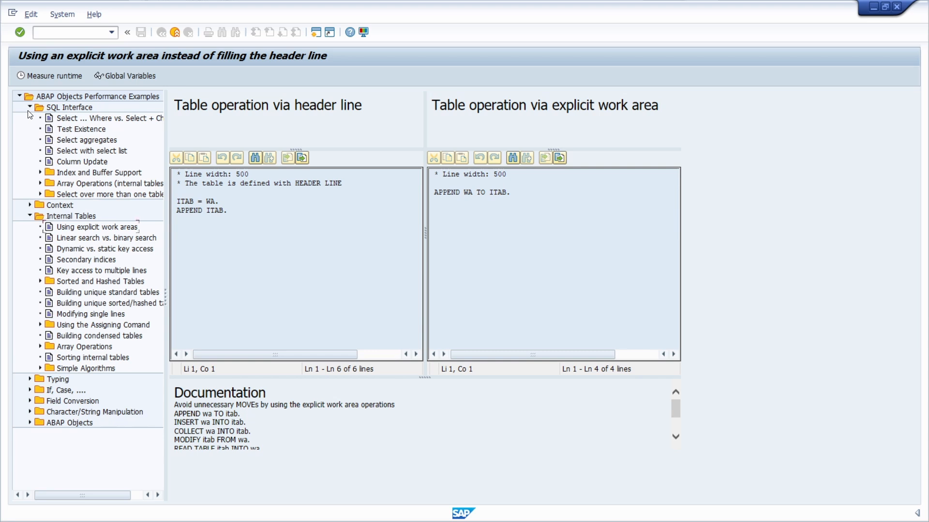
# Open the Column Update example under SQL Interface.
pyautogui.click(81, 162)
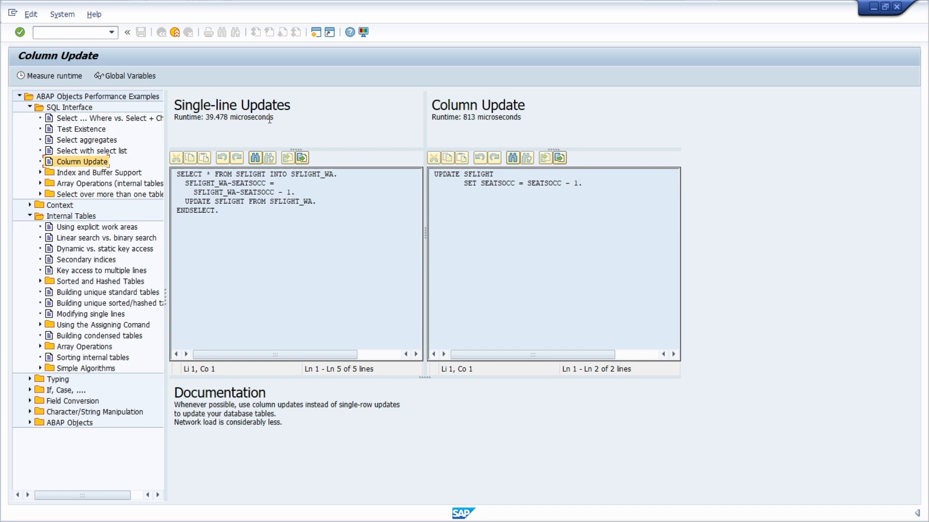
pyautogui.moveTo(199, 126)
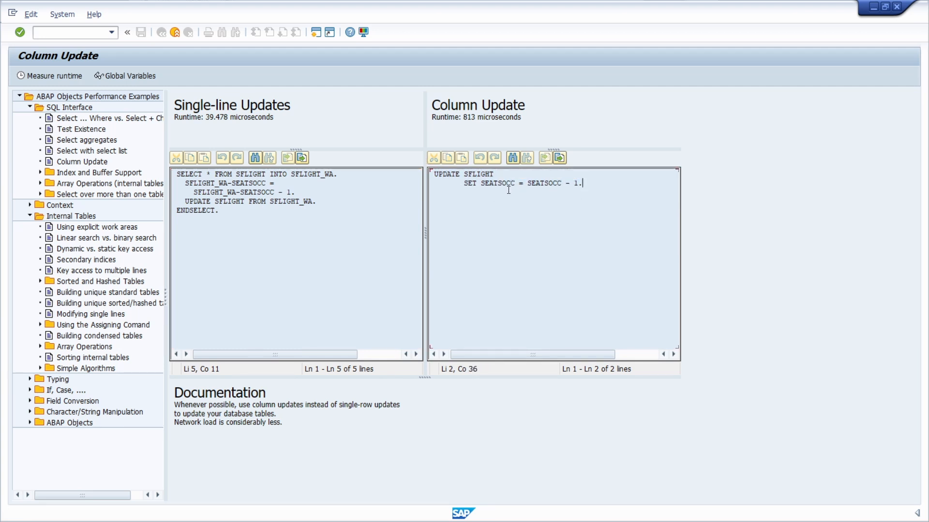
pyautogui.moveTo(522, 215)
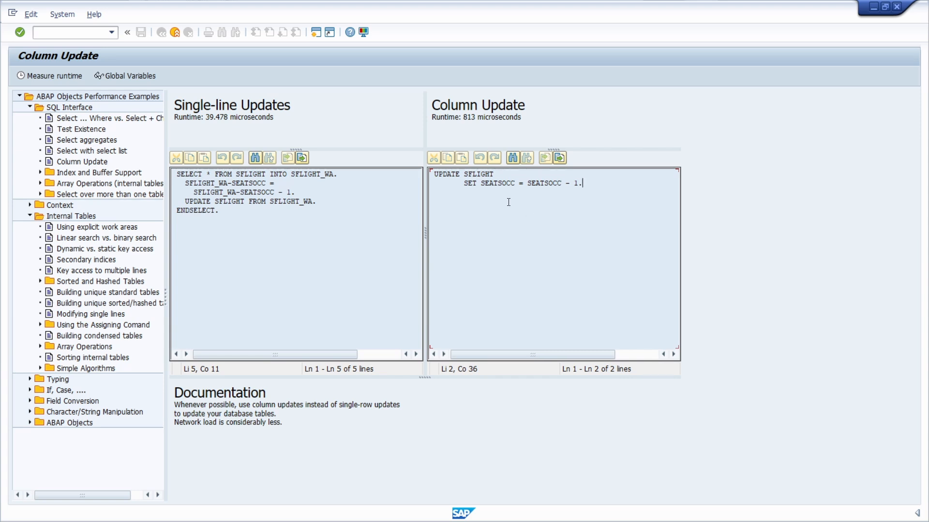
pyautogui.moveTo(126, 75)
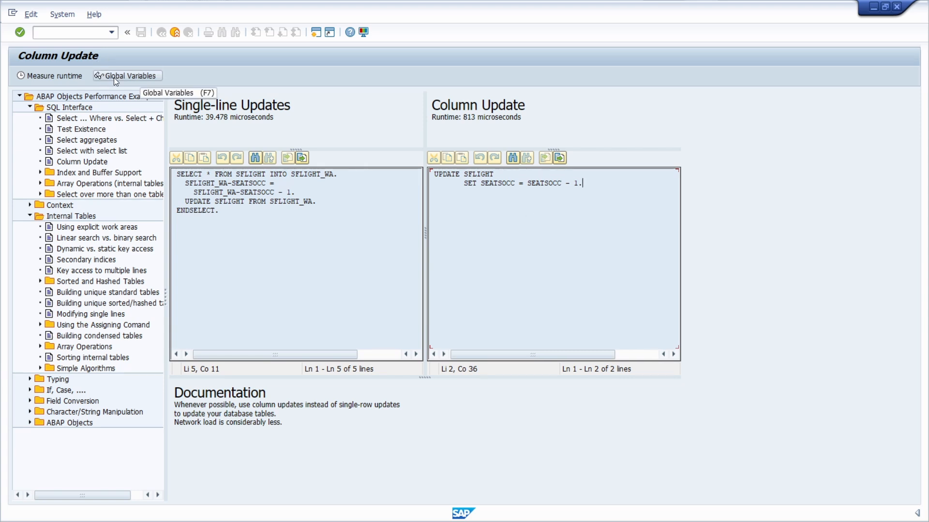
pyautogui.click(126, 76)
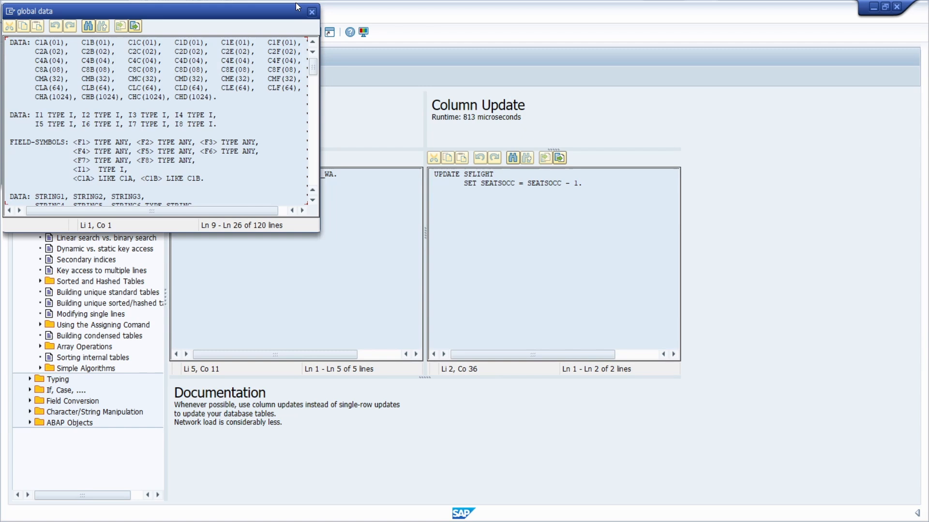
pyautogui.click(311, 11)
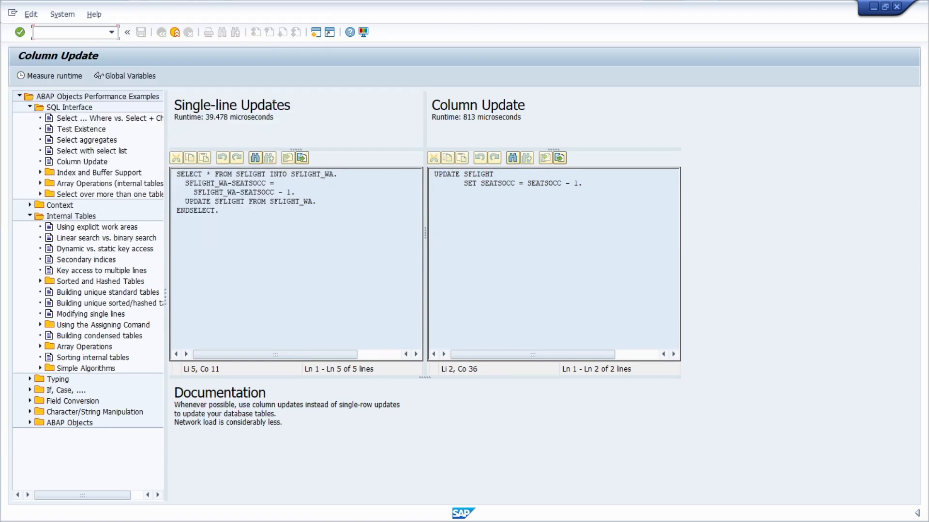
pyautogui.moveTo(241, 238)
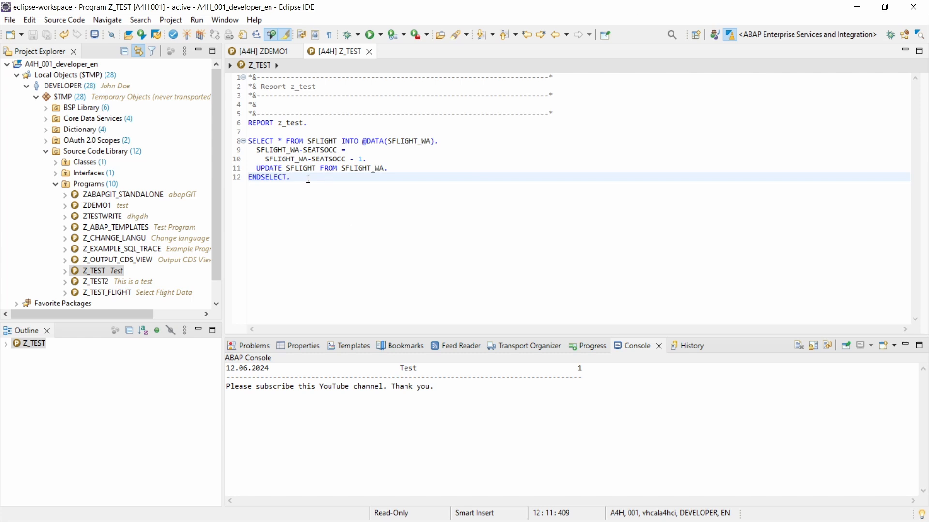
pyautogui.click(291, 178)
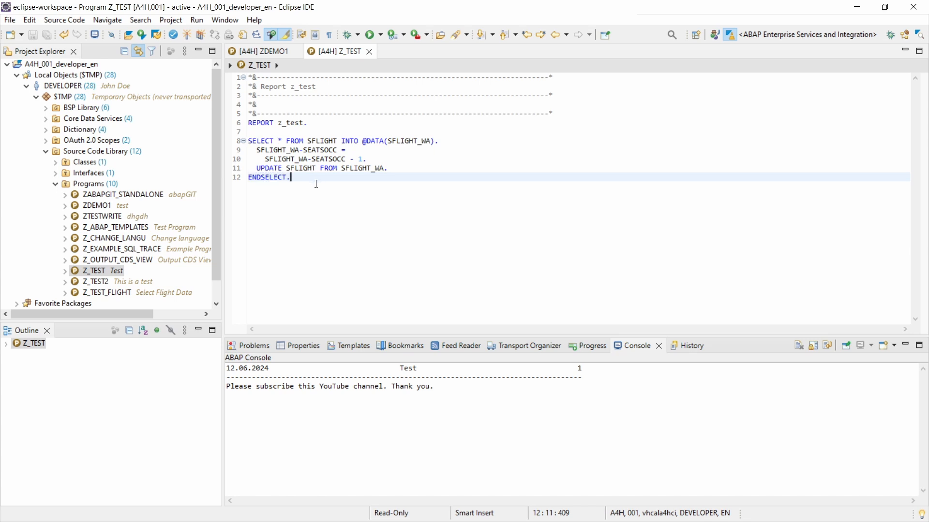
pyautogui.moveTo(318, 186)
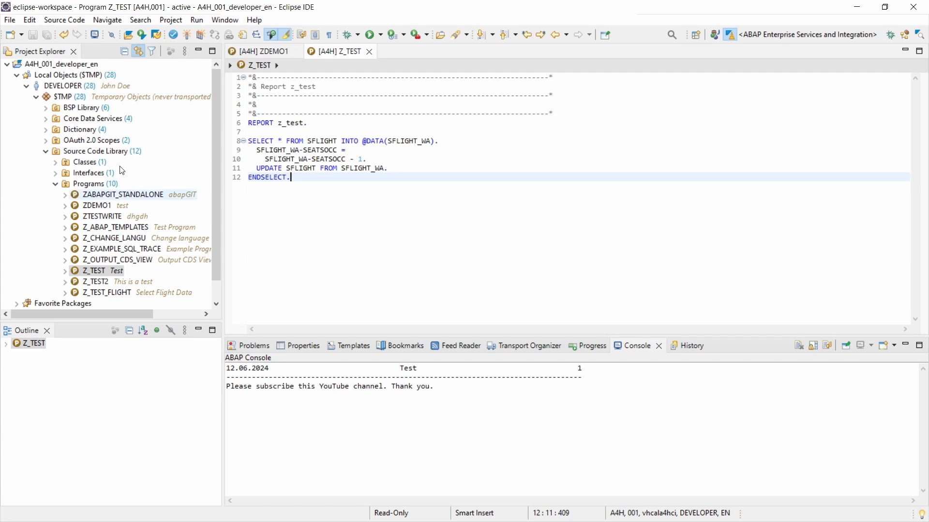
pyautogui.moveTo(92, 231)
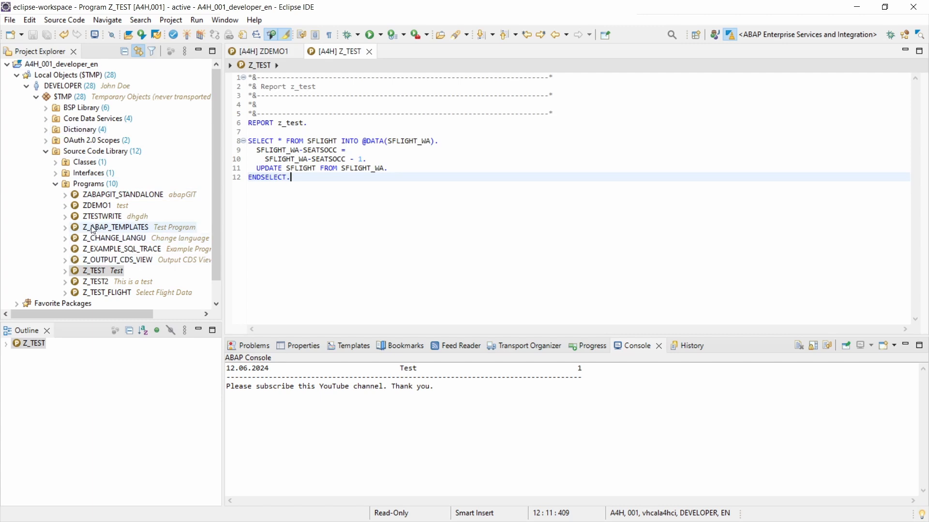
pyautogui.click(94, 271)
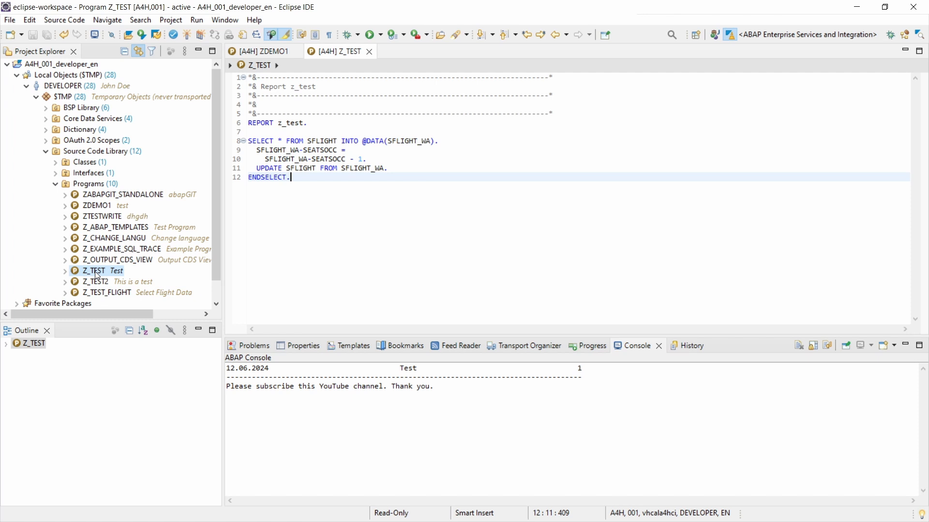
# Profile Z_TEST from Project Explorer as an ABAP Application (Console).
pyautogui.rightClick(94, 271)
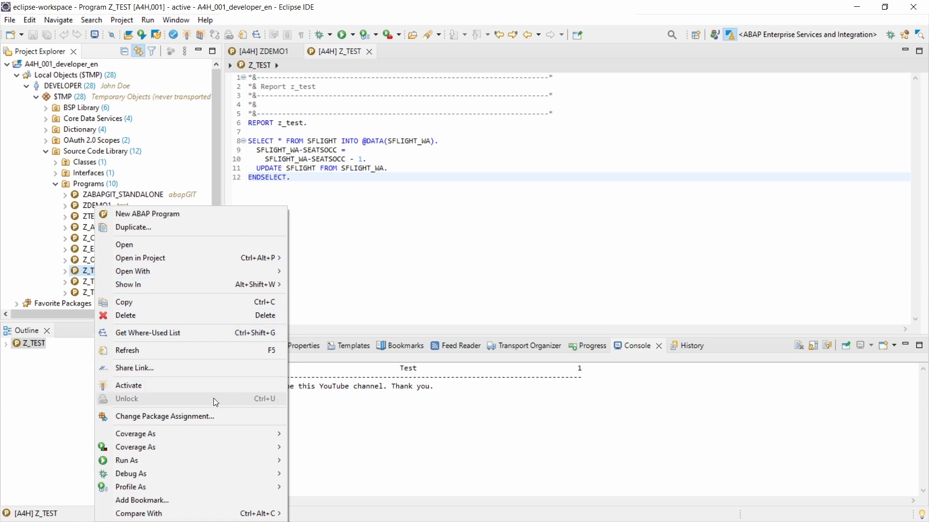
pyautogui.moveTo(130, 487)
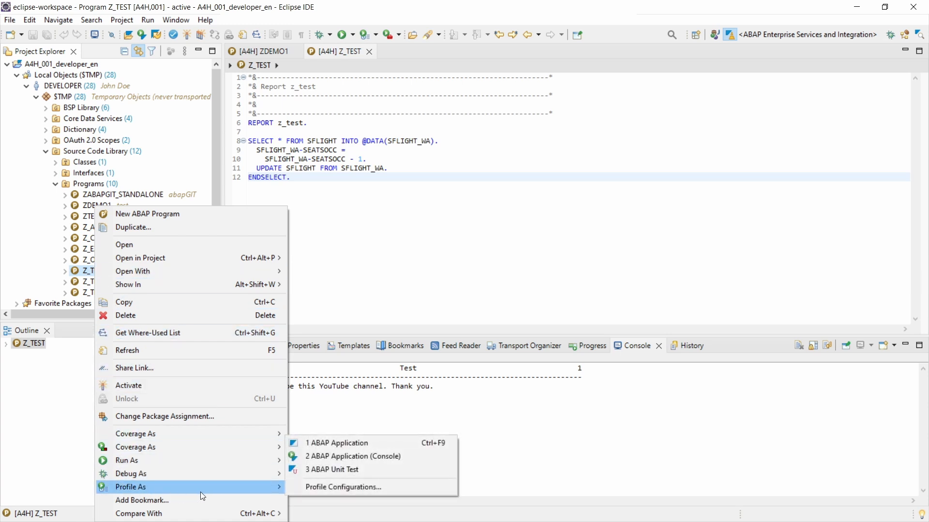
pyautogui.moveTo(213, 495)
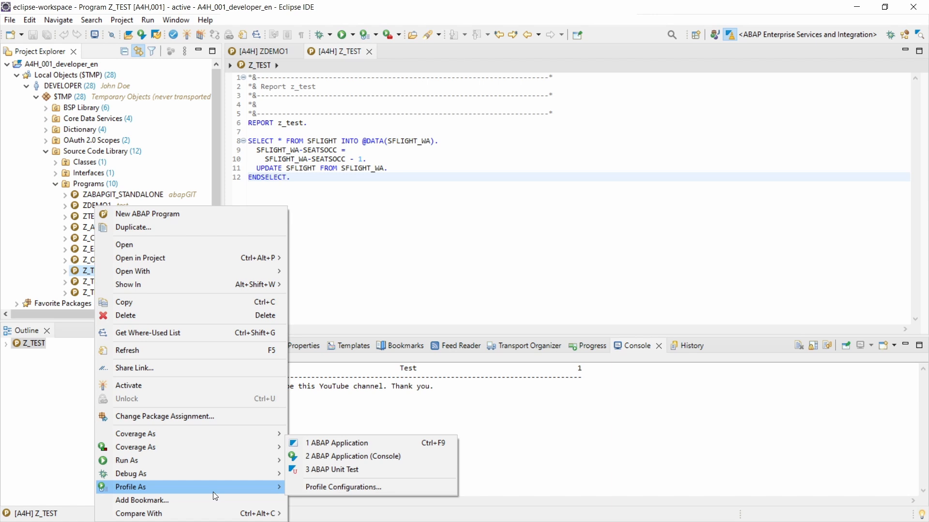
pyautogui.moveTo(353, 456)
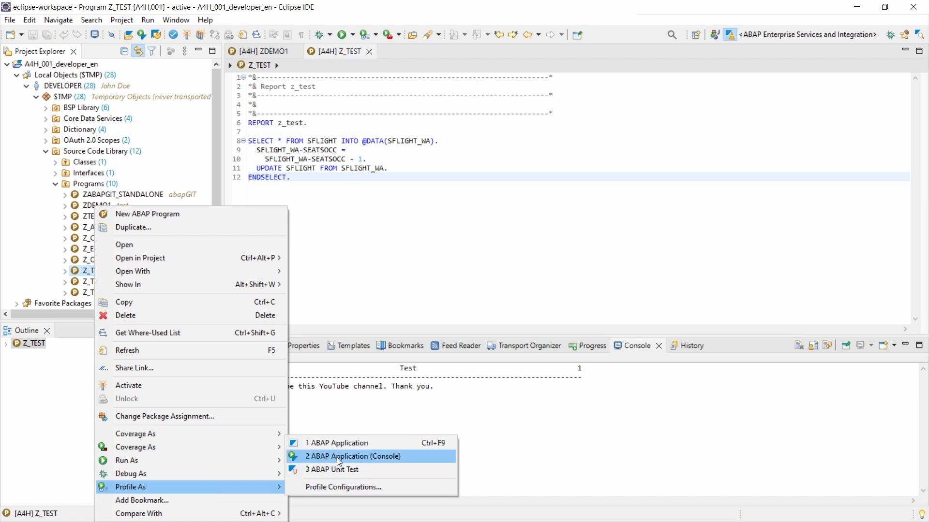
pyautogui.click(353, 455)
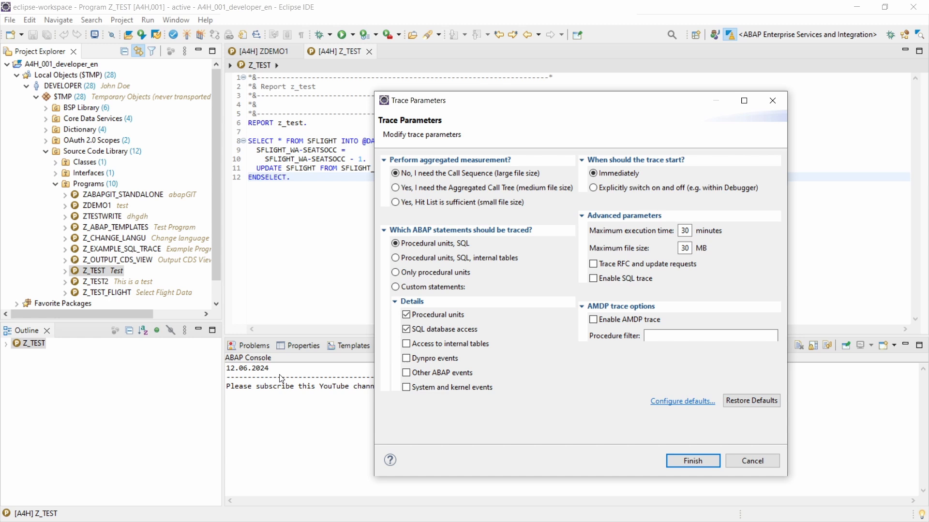
pyautogui.moveTo(531, 89)
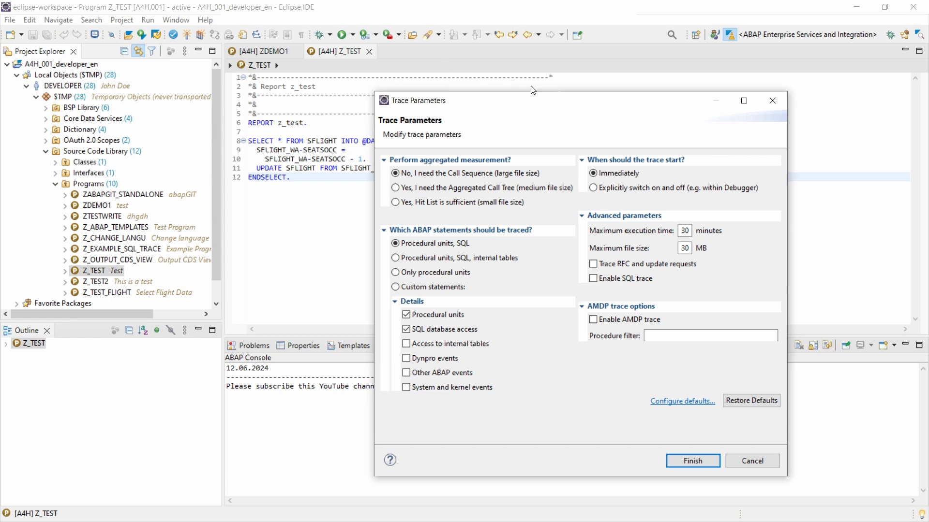
pyautogui.moveTo(545, 102)
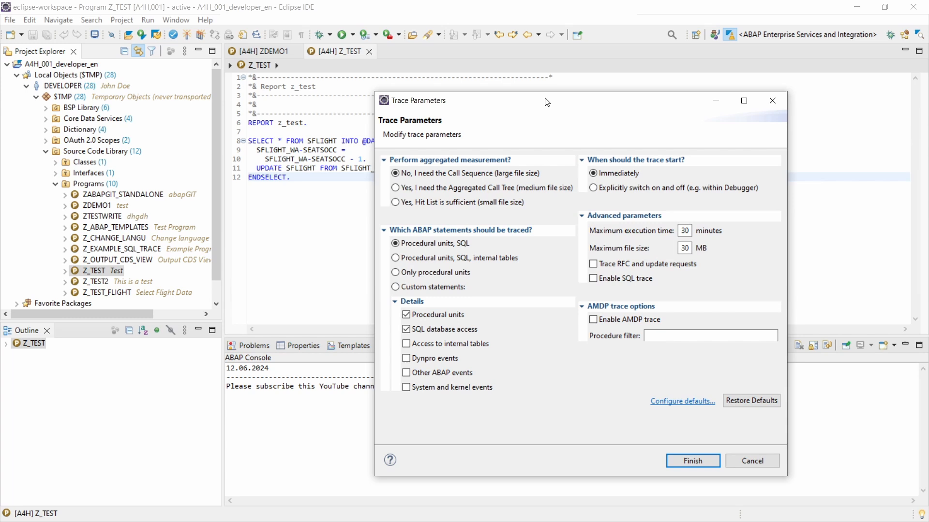
pyautogui.moveTo(531, 120)
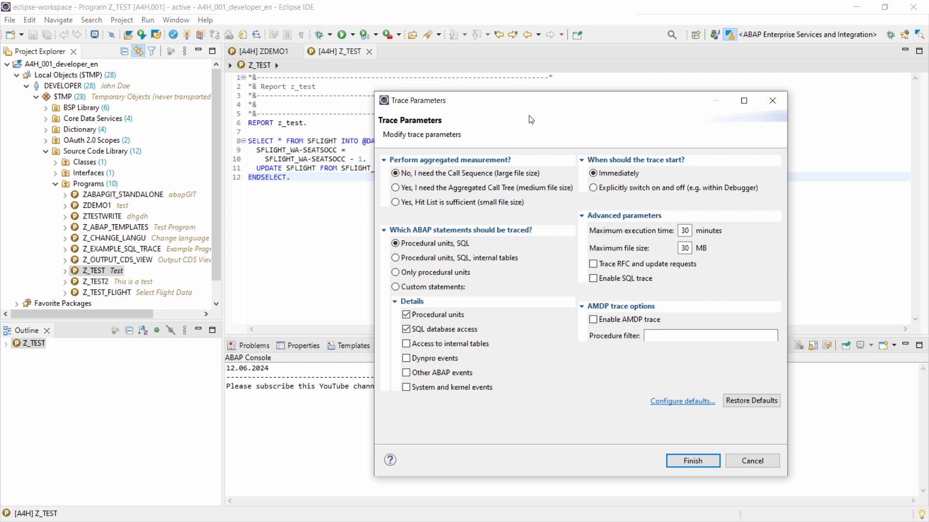
pyautogui.moveTo(517, 123)
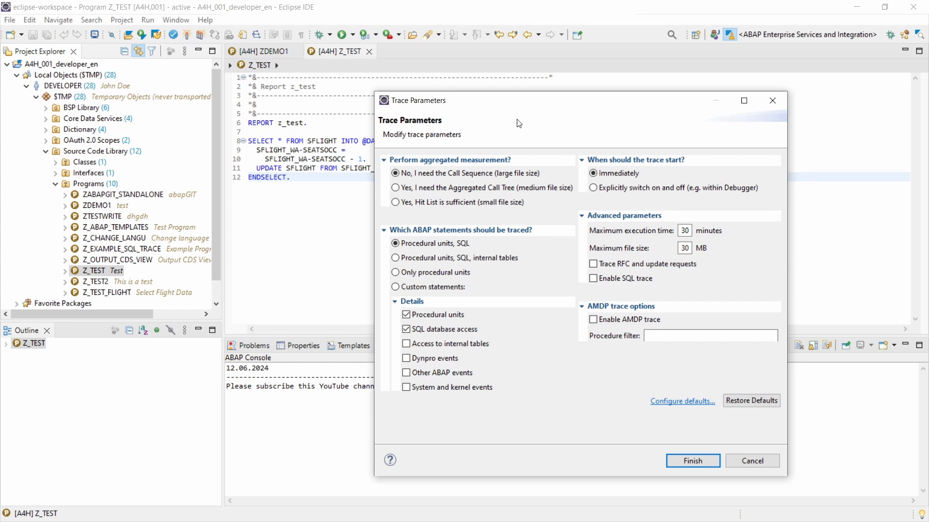
pyautogui.moveTo(379, 184)
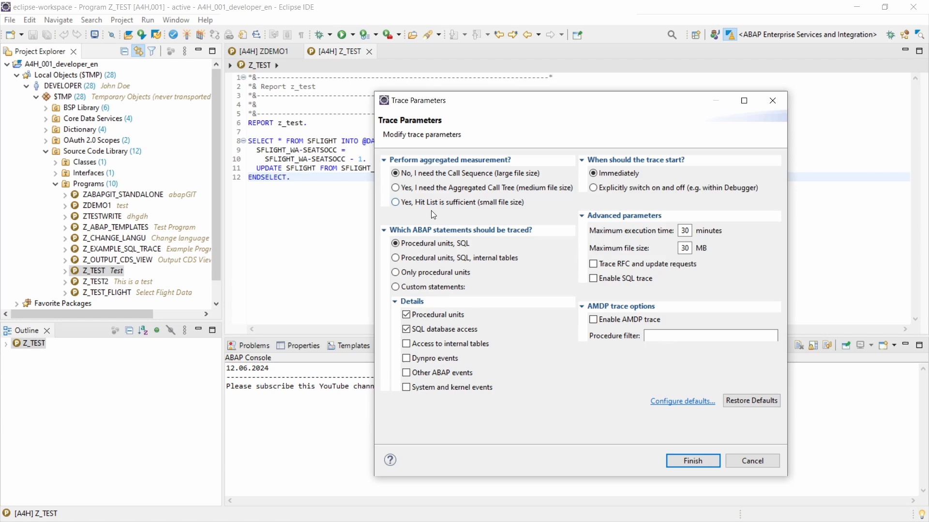
pyautogui.moveTo(541, 203)
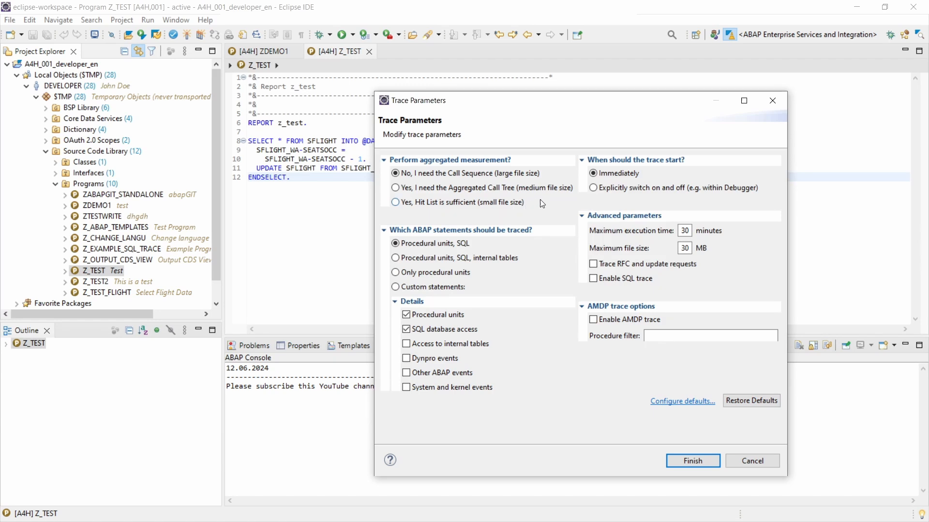
pyautogui.moveTo(539, 203)
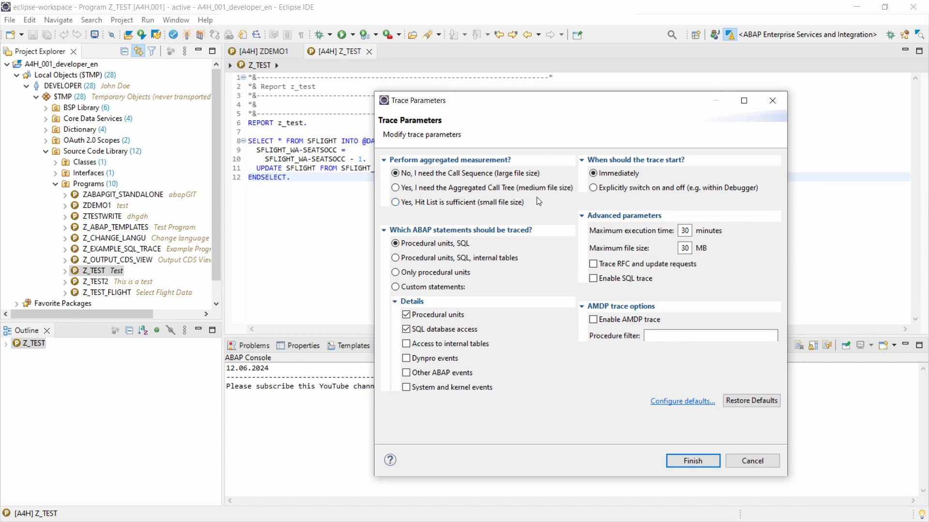
pyautogui.moveTo(520, 199)
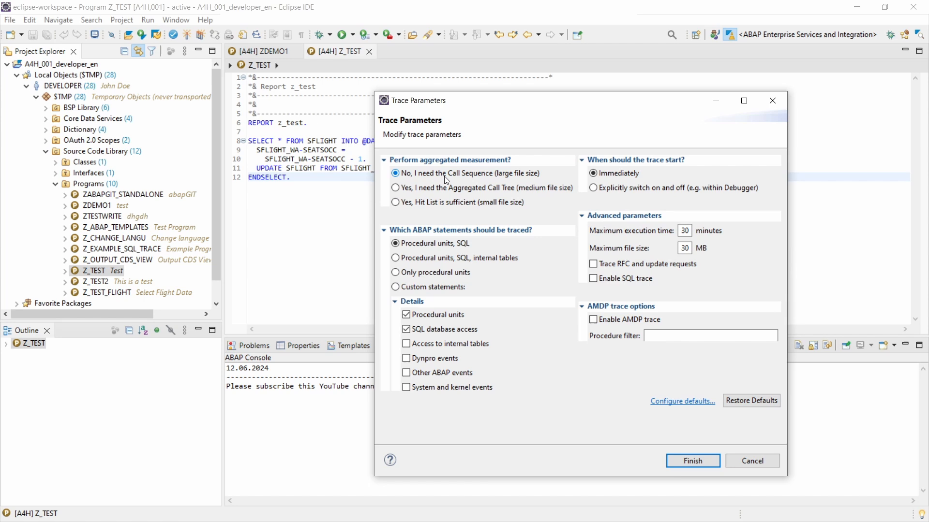
# Review aggregation options, keep 'No, I need the Call Sequence', and finish to run the profiled Z_TEST.
pyautogui.click(394, 188)
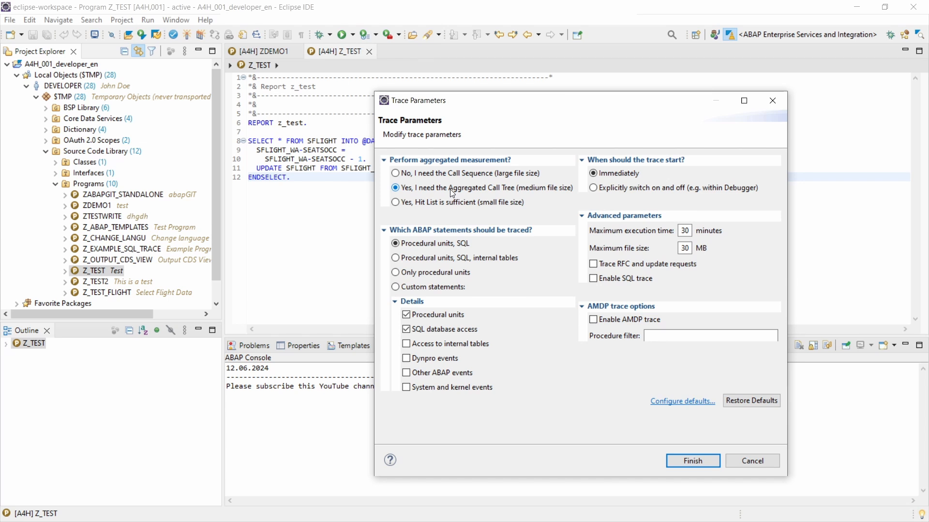
pyautogui.click(394, 202)
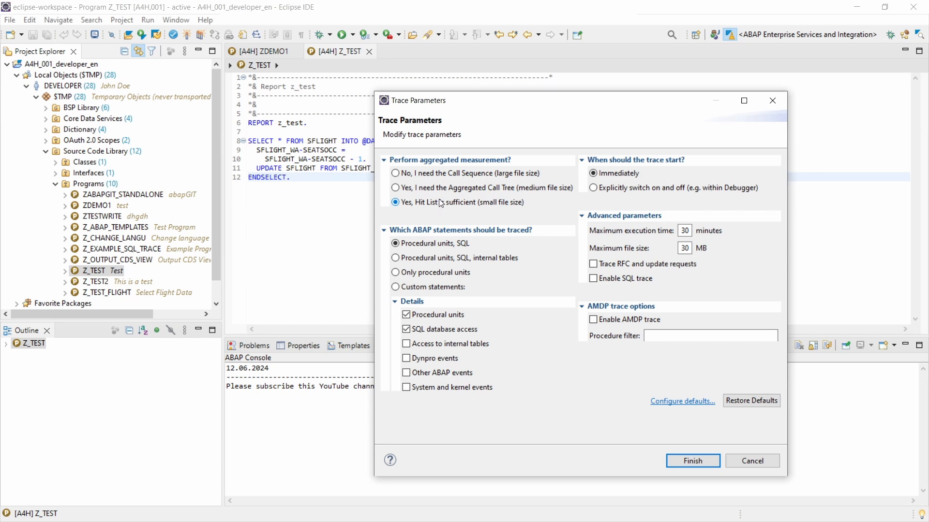
pyautogui.moveTo(441, 204)
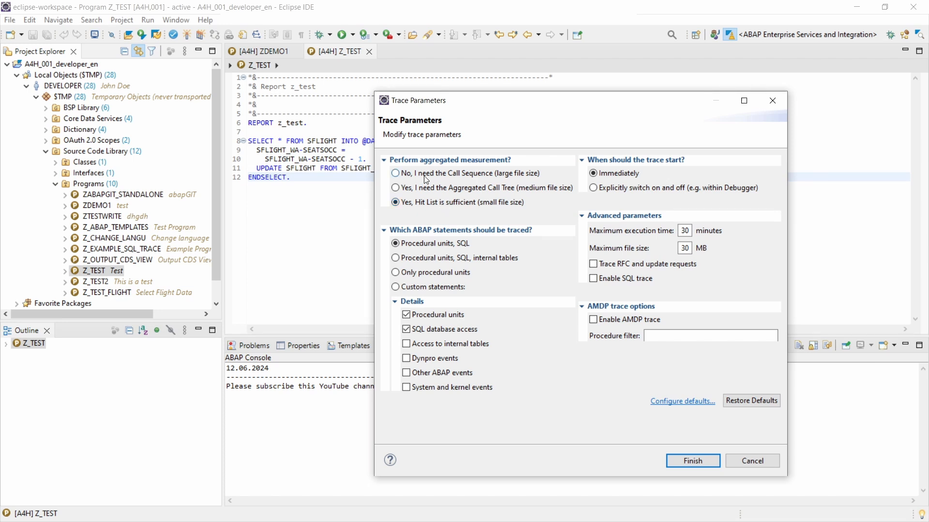
pyautogui.click(394, 174)
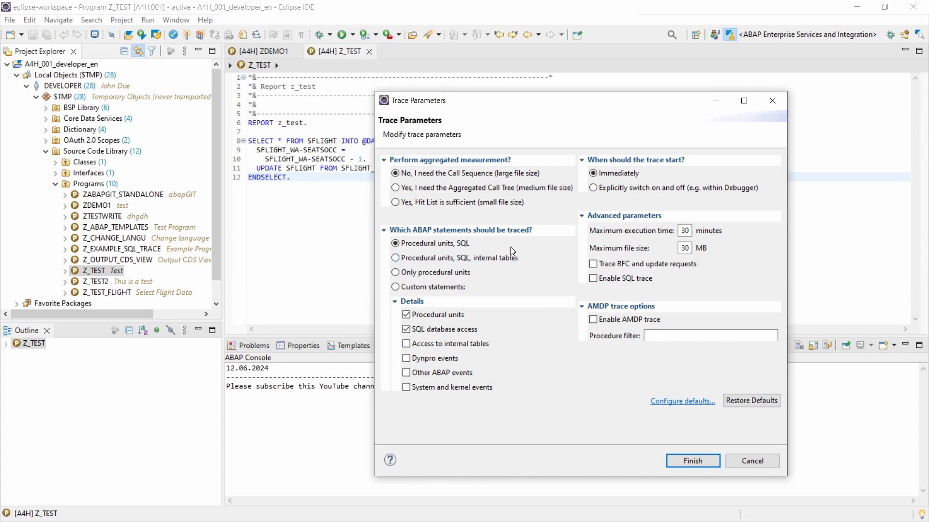
pyautogui.moveTo(511, 255)
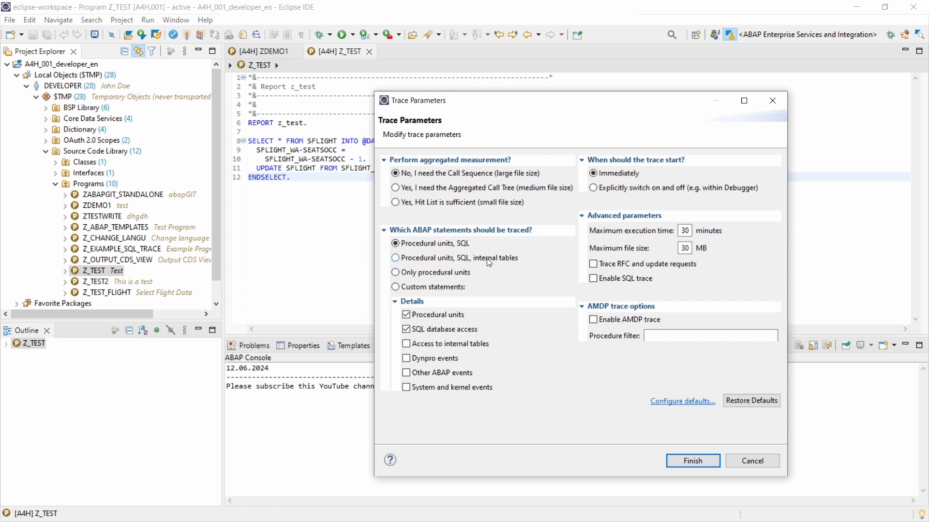
pyautogui.moveTo(469, 255)
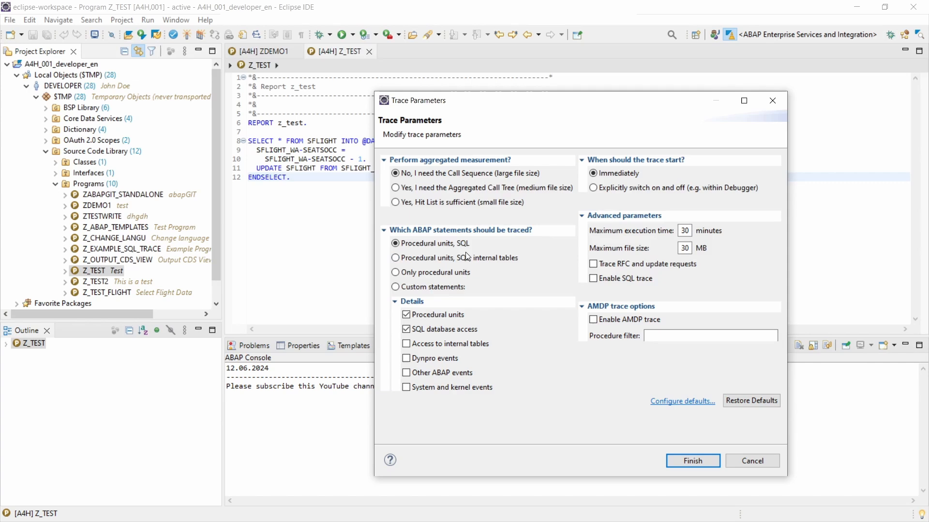
pyautogui.moveTo(479, 256)
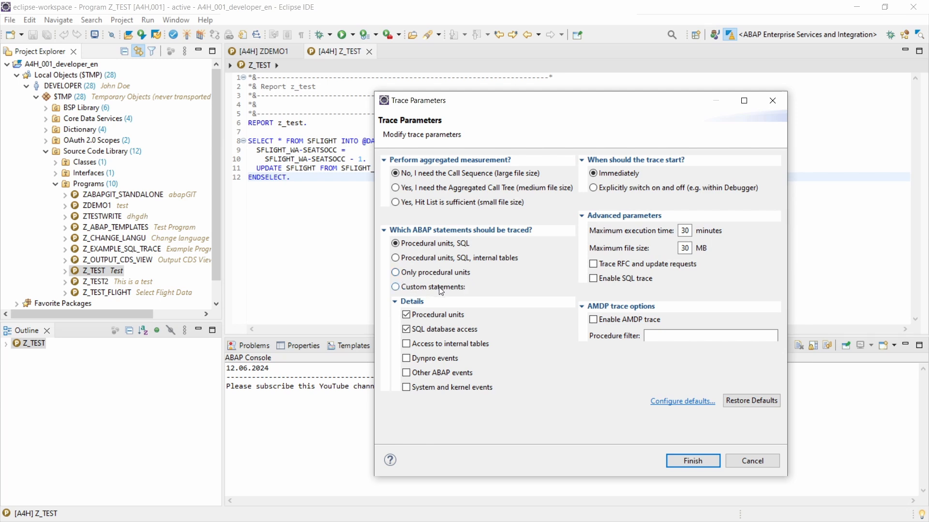
pyautogui.moveTo(436, 297)
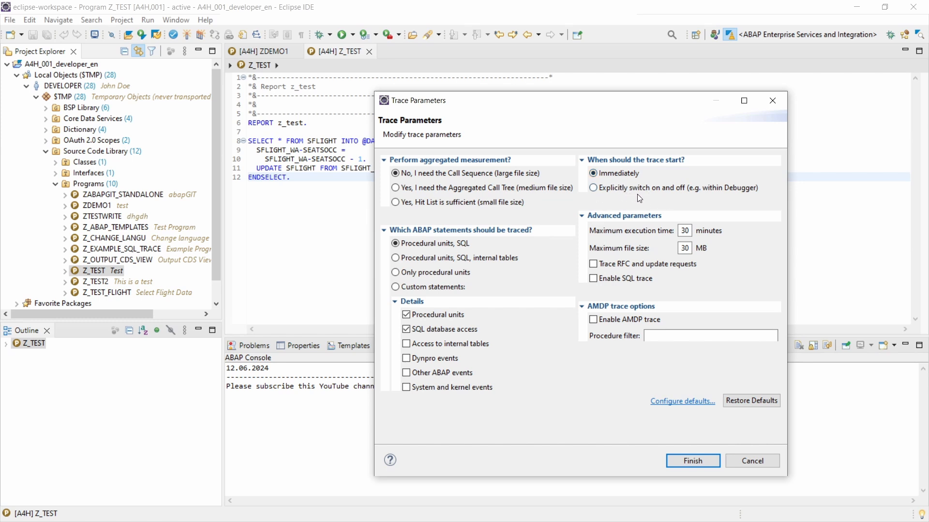
pyautogui.moveTo(678, 197)
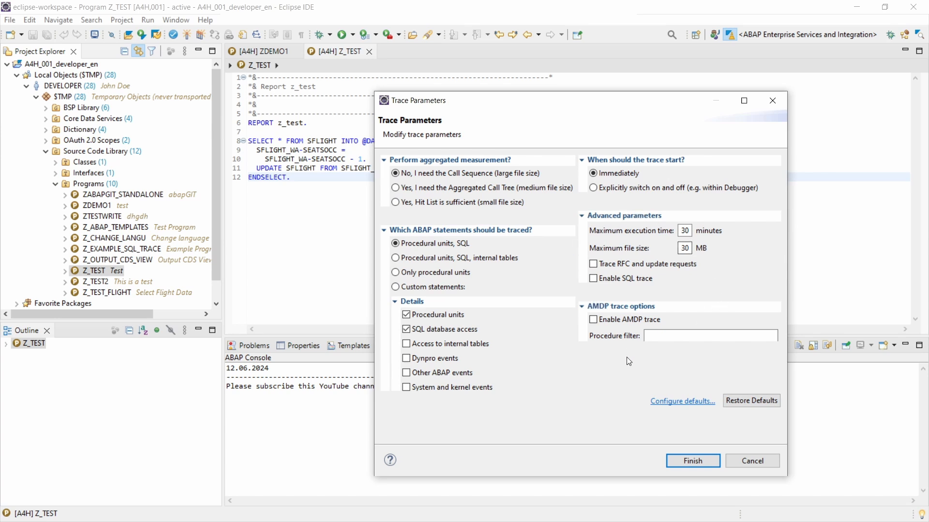
pyautogui.moveTo(604, 375)
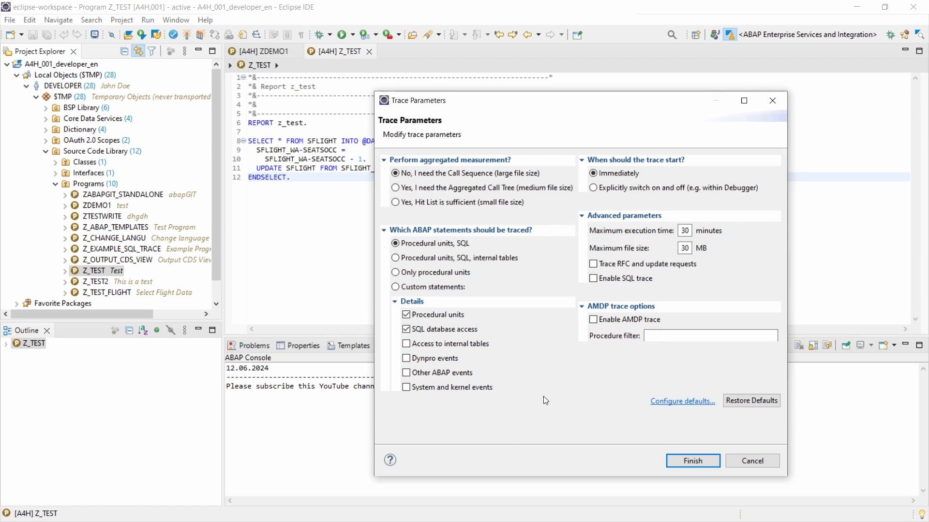
pyautogui.moveTo(692, 461)
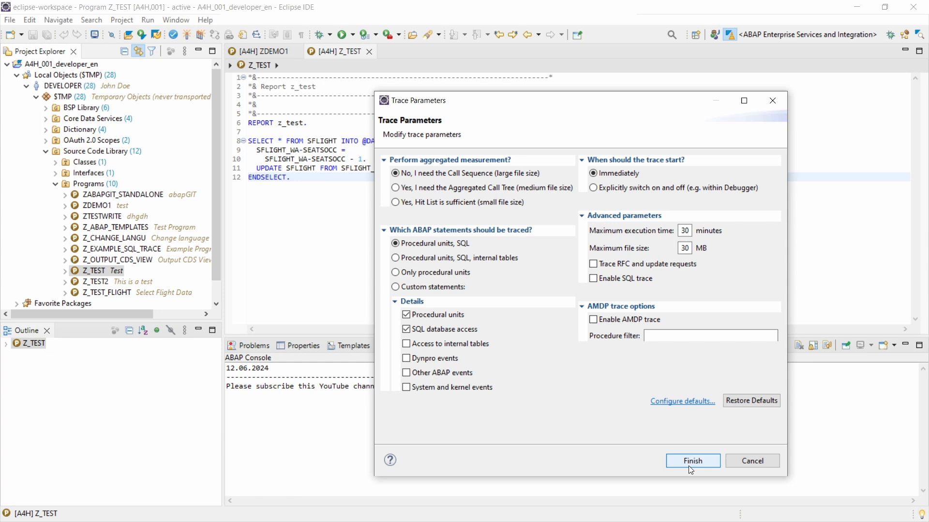
pyautogui.click(692, 461)
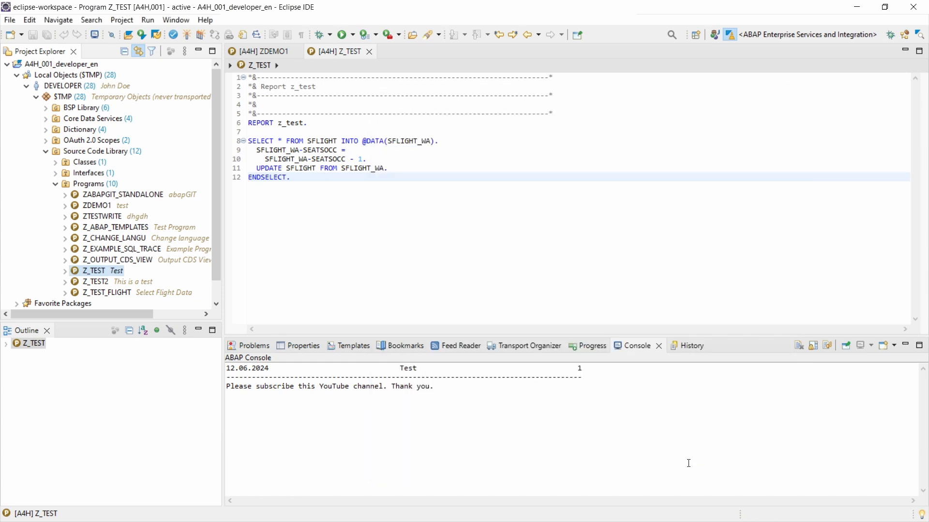
pyautogui.moveTo(569, 286)
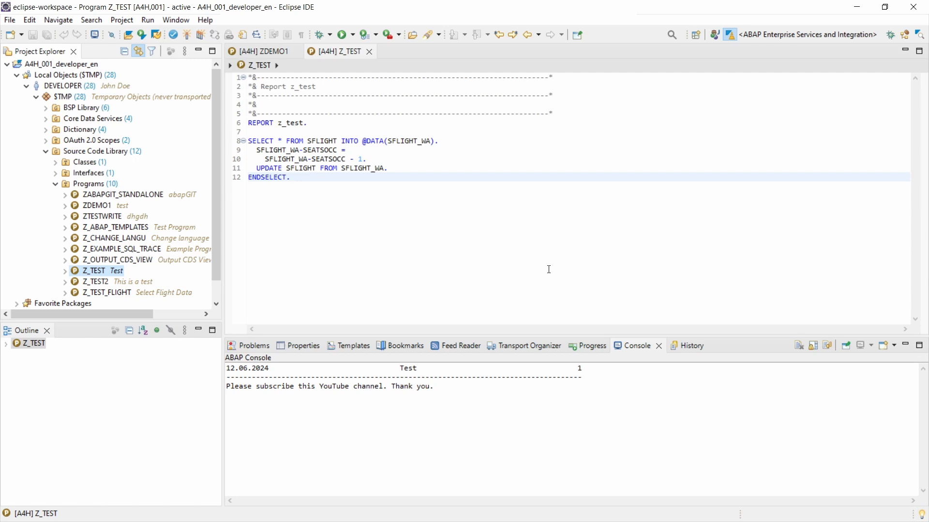
pyautogui.moveTo(535, 264)
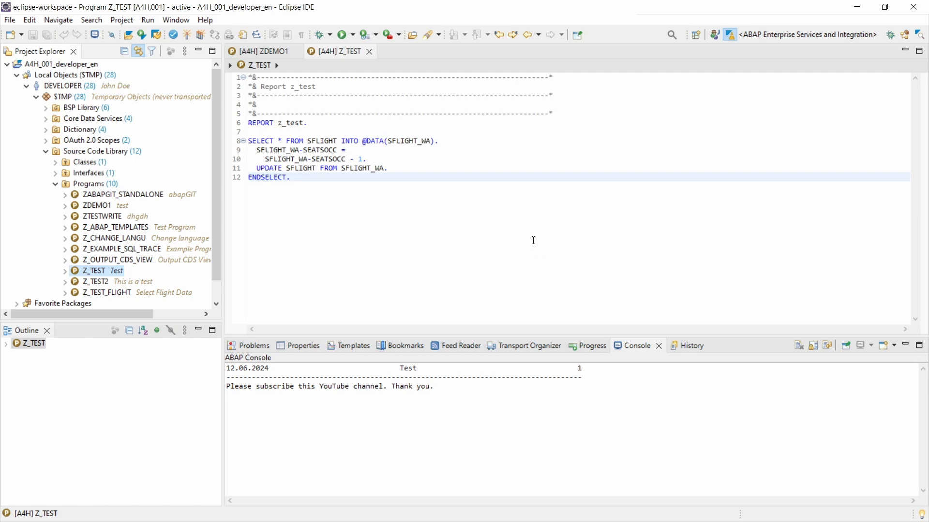
pyautogui.moveTo(527, 221)
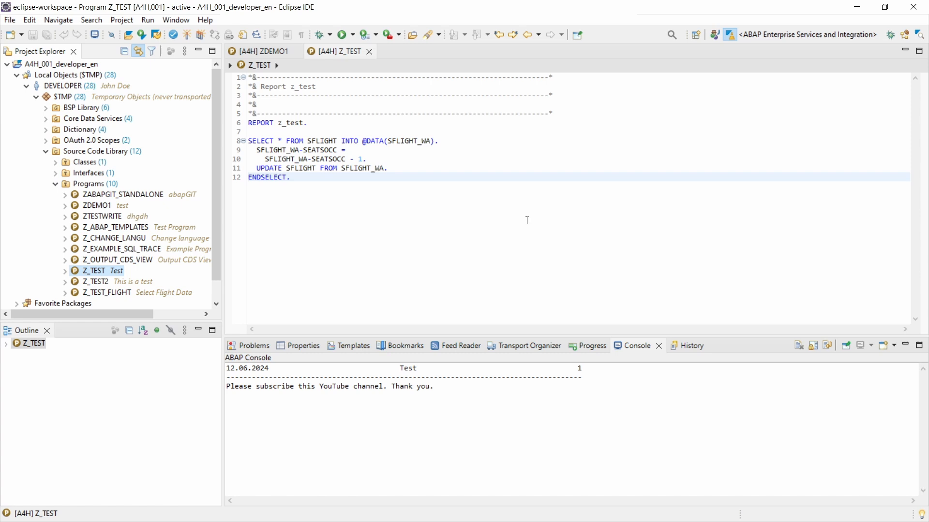
pyautogui.moveTo(920, 35)
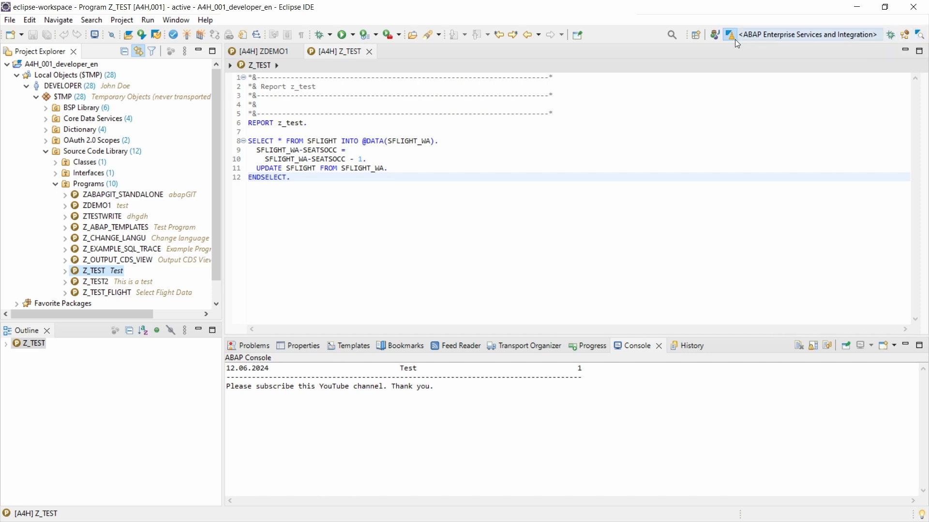
pyautogui.moveTo(695, 35)
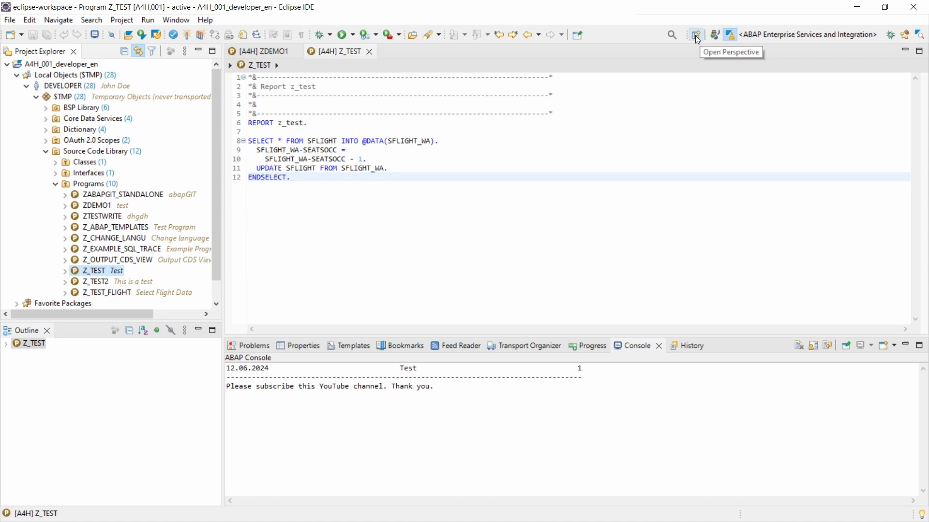
# Bring up the Open Perspective chooser from the toolbar.
pyautogui.click(695, 35)
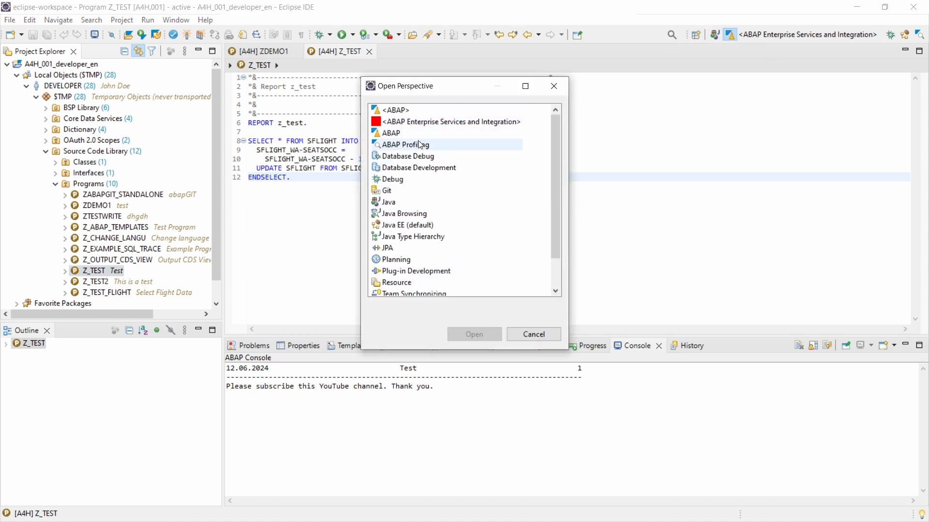
# Choose ABAP Profiling in the Open Perspective dialog and switch to it.
pyautogui.click(407, 144)
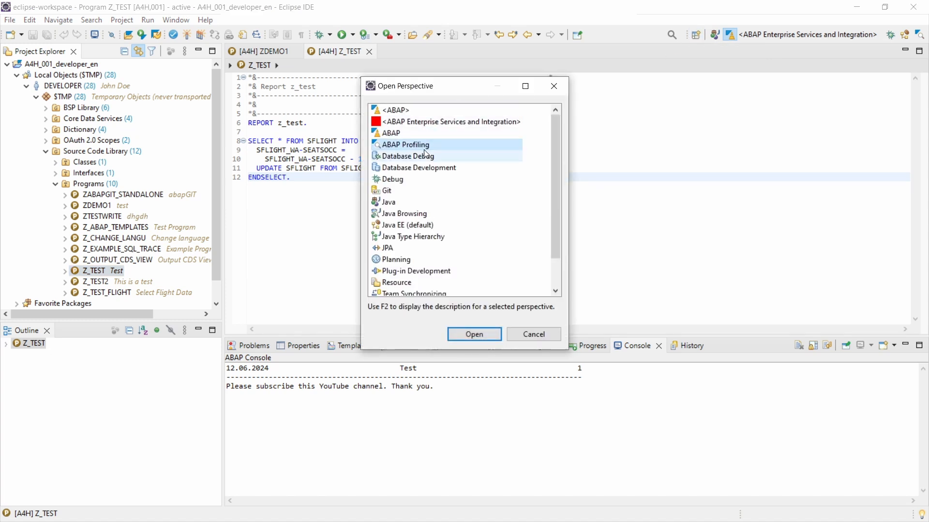
pyautogui.click(407, 144)
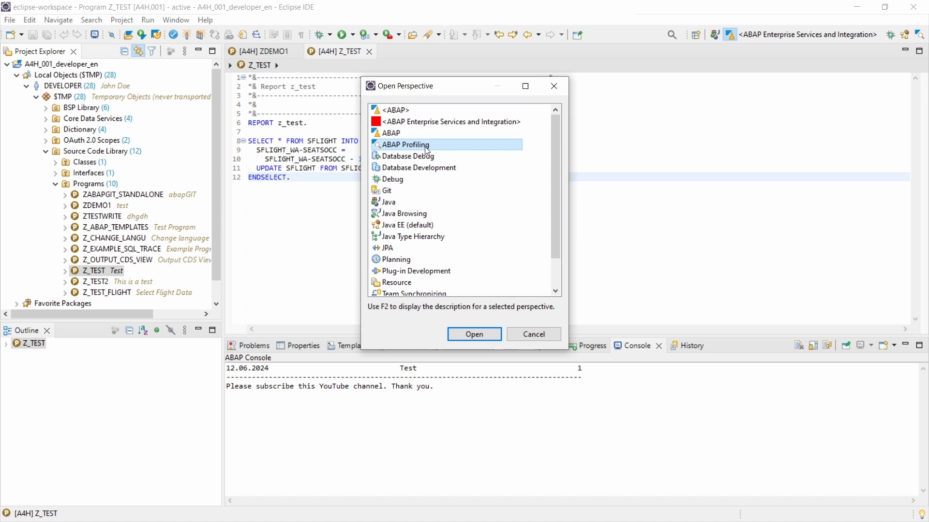
pyautogui.moveTo(404, 145)
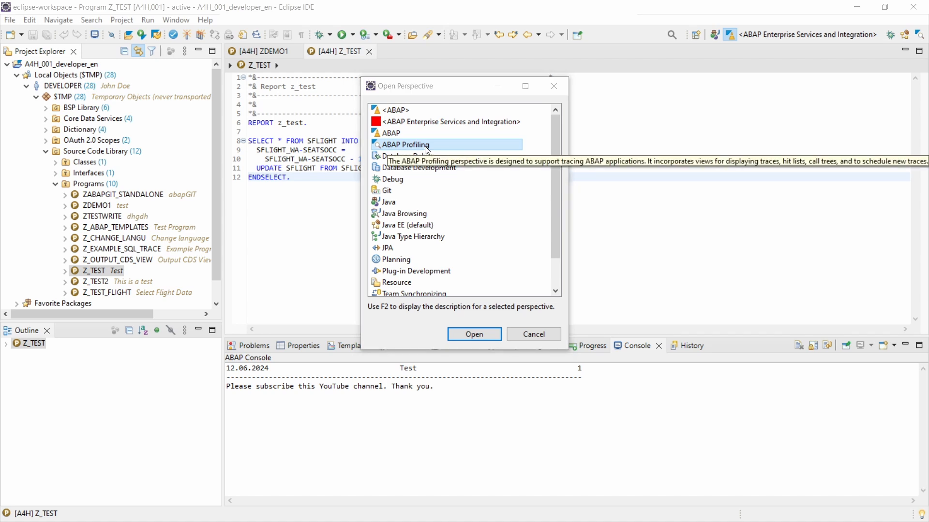
pyautogui.moveTo(416, 149)
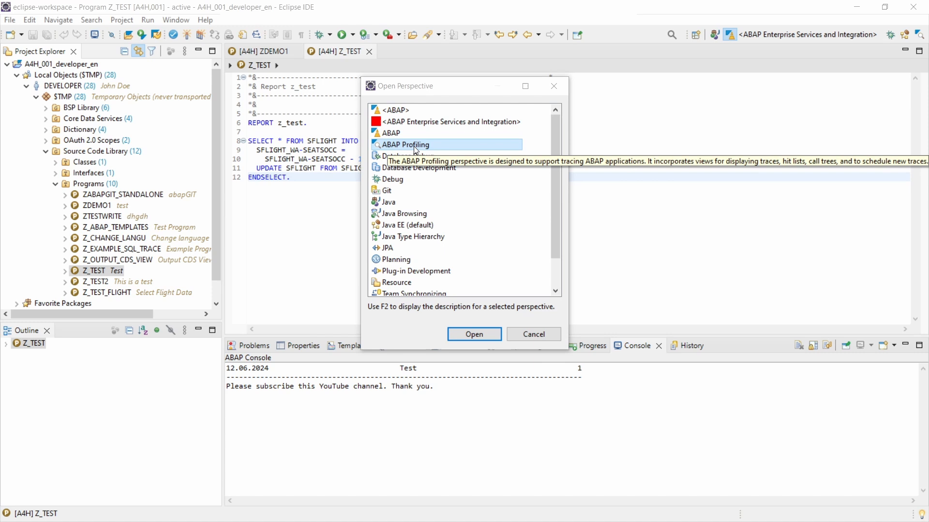
pyautogui.click(473, 334)
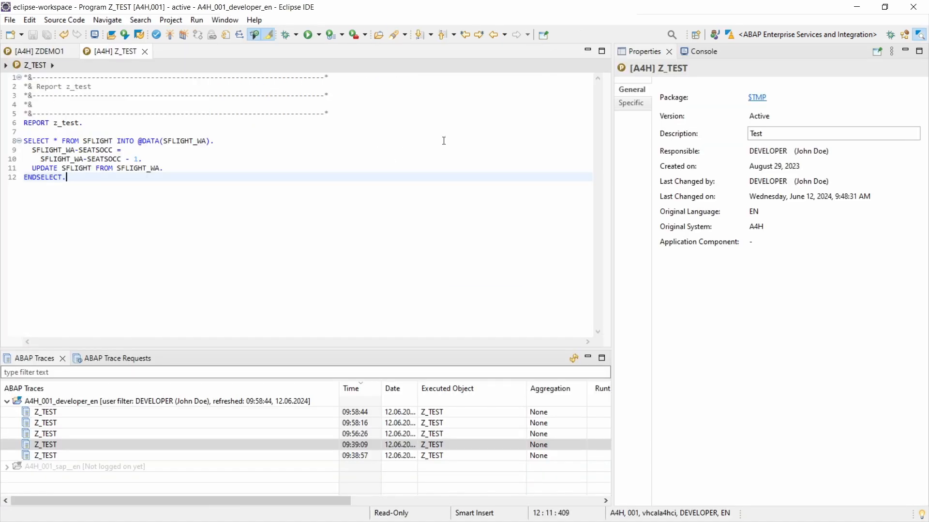
pyautogui.moveTo(652, 254)
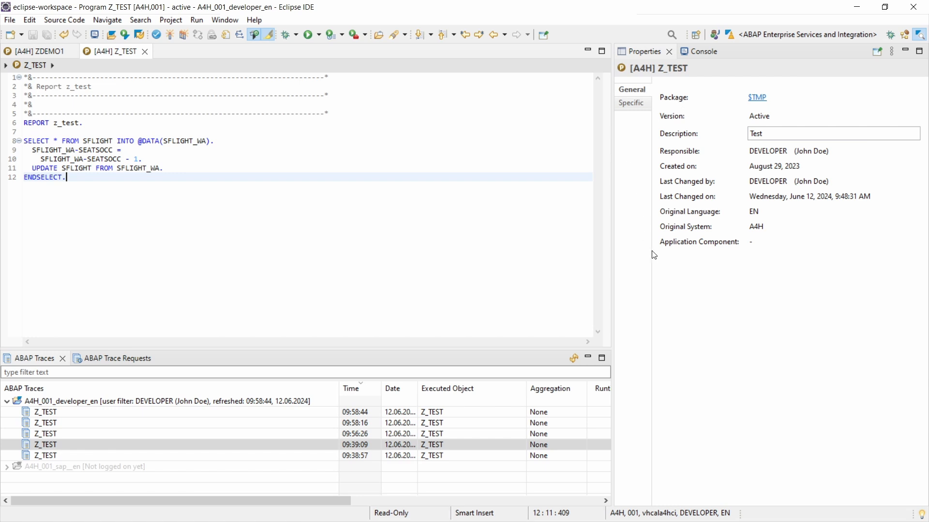
pyautogui.moveTo(811, 195)
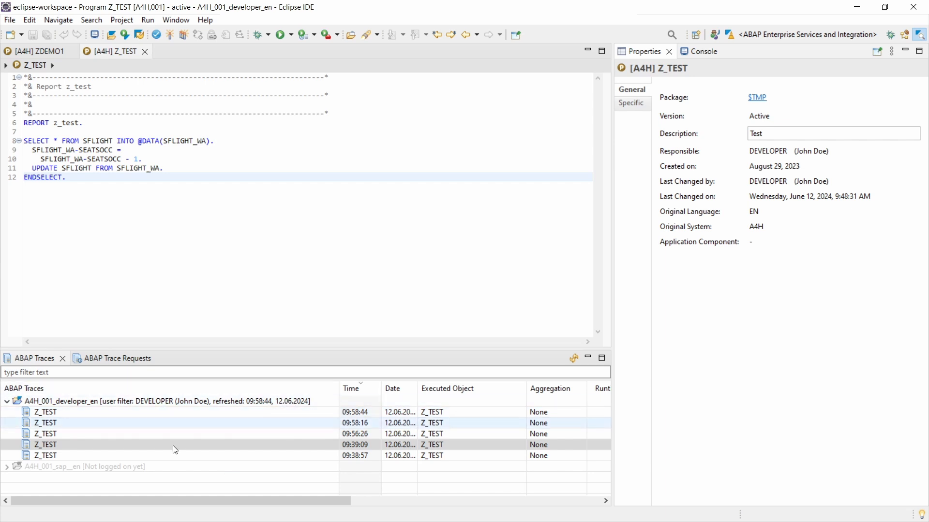
# Refresh the list of Z_TEST trace files in the ABAP Traces view.
pyautogui.click(45, 434)
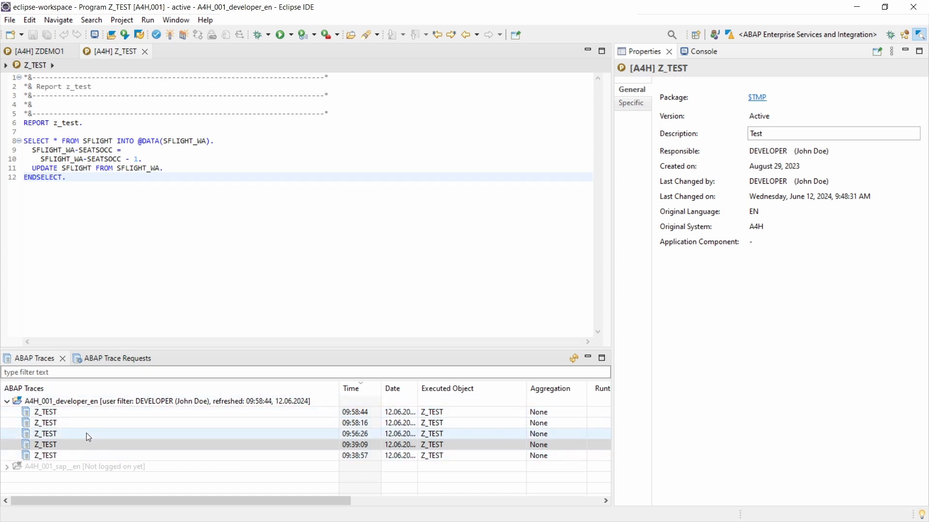
pyautogui.moveTo(574, 357)
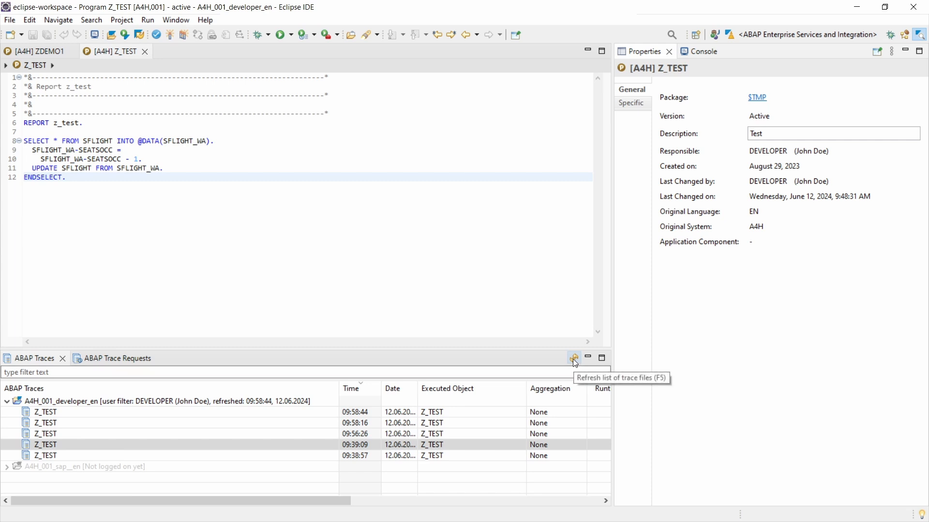
pyautogui.click(573, 358)
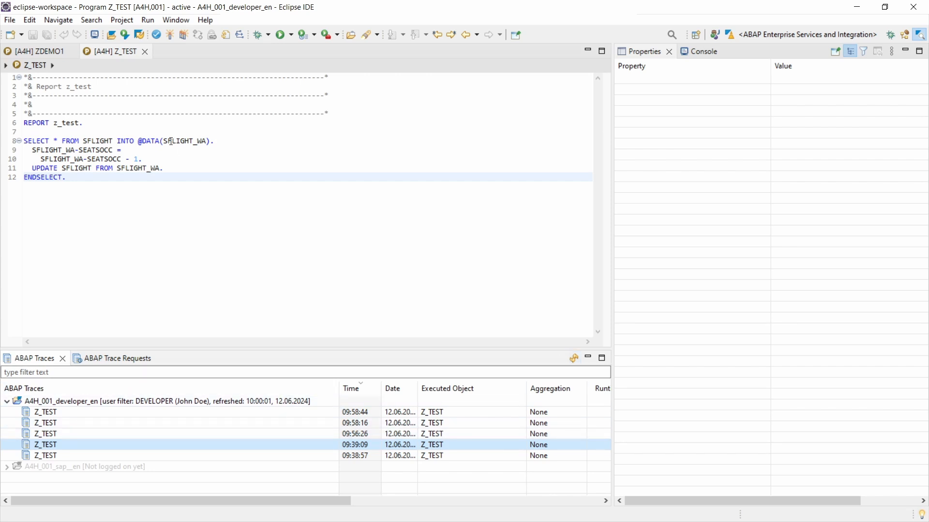
pyautogui.moveTo(152, 172)
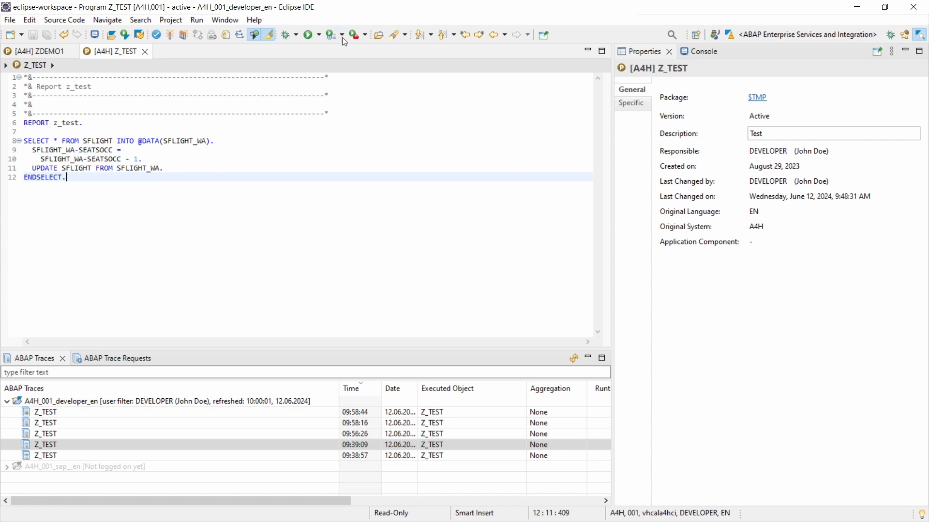
# Profile Z_TEST as ABAP Application (Console) from the Profile dropdown with default trace parameters.
pyautogui.click(344, 34)
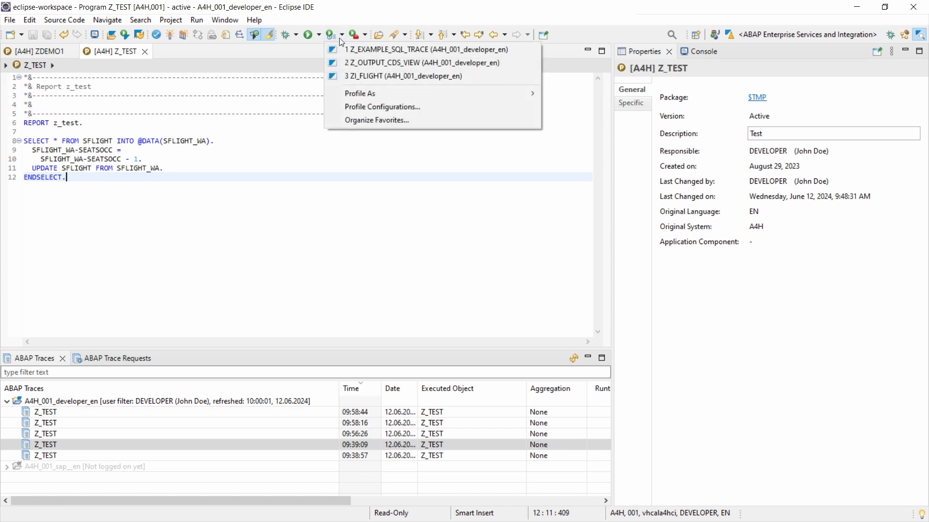
pyautogui.moveTo(360, 93)
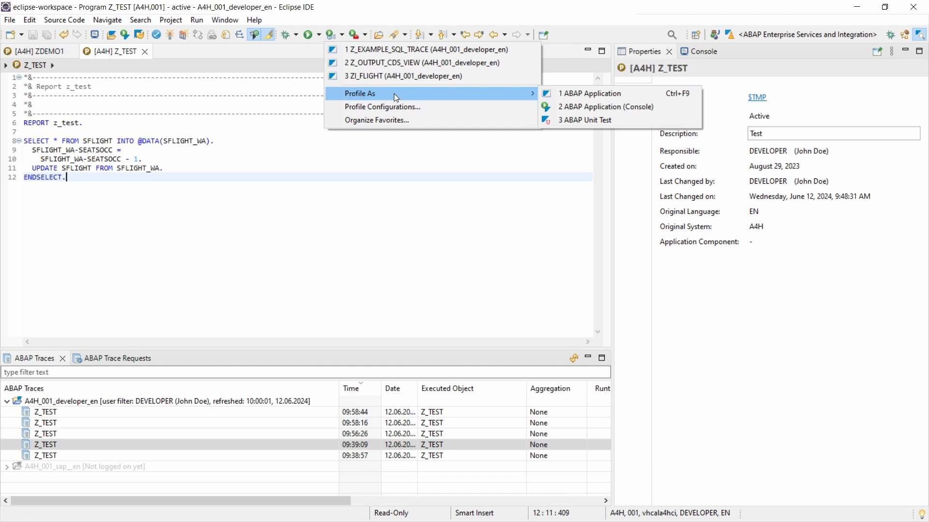
pyautogui.moveTo(603, 106)
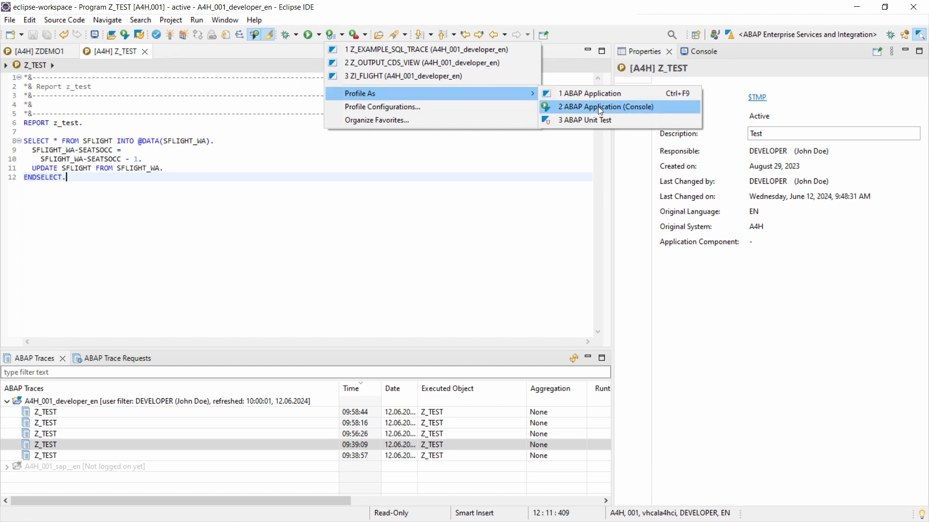
pyautogui.click(606, 106)
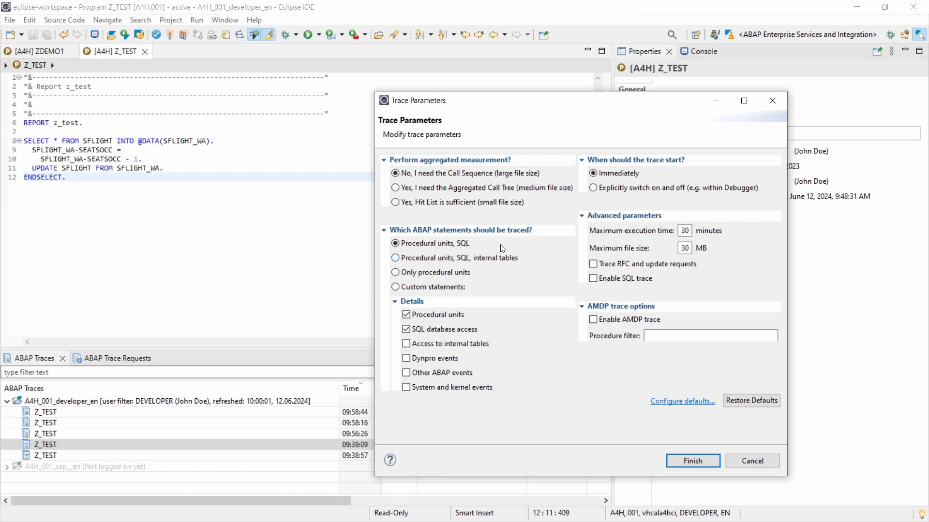
pyautogui.click(751, 461)
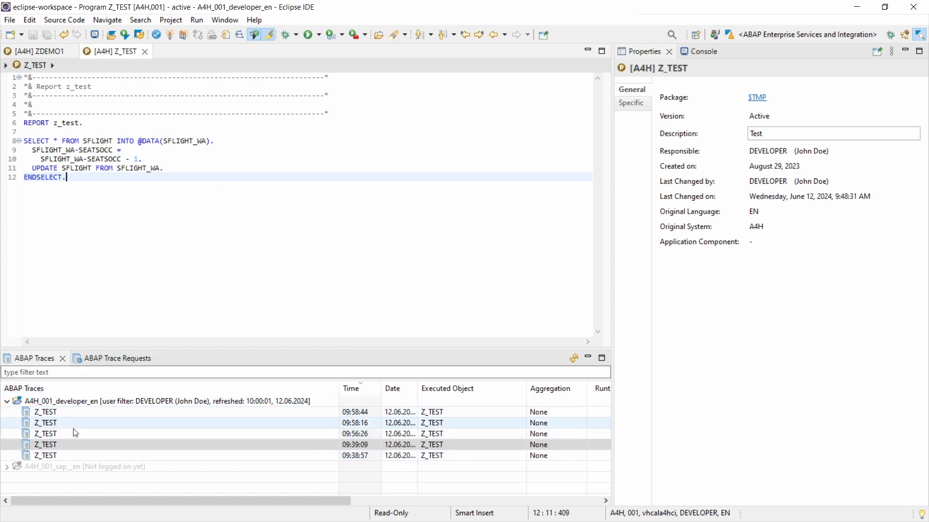
# Open the newest Z_TEST trace's Overview page from the ABAP Traces view.
pyautogui.click(46, 412)
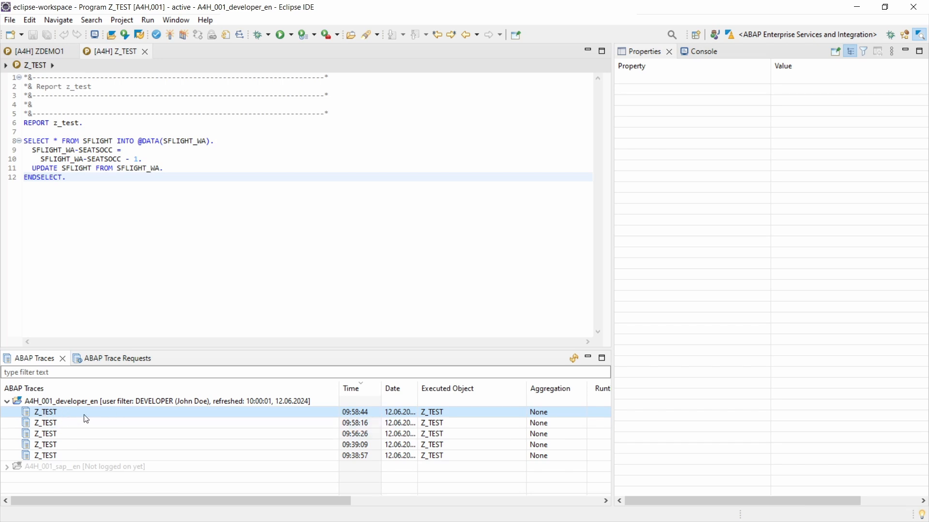
pyautogui.doubleClick(45, 412)
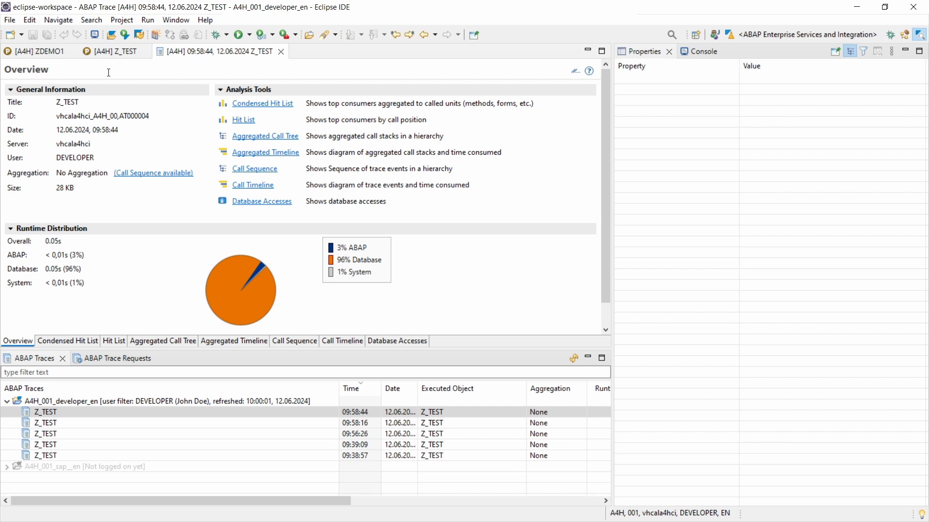
pyautogui.moveTo(73, 96)
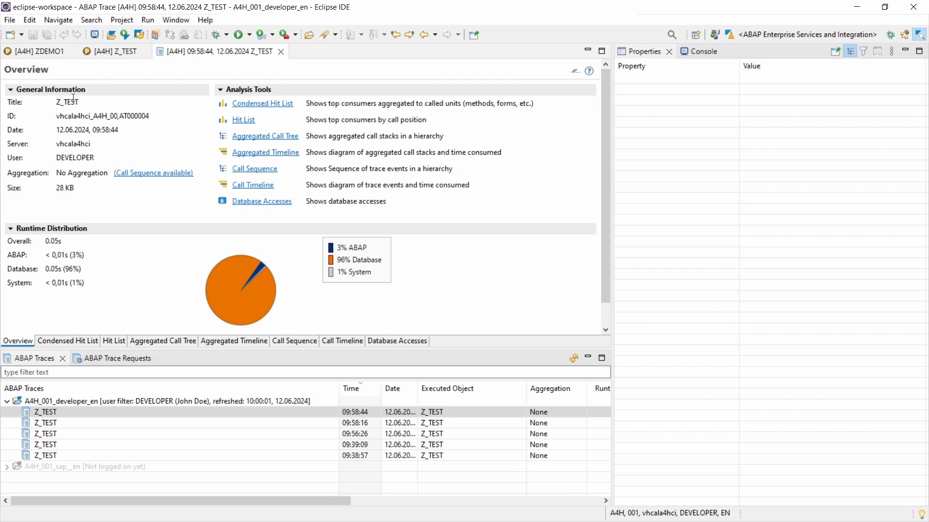
pyautogui.moveTo(371, 200)
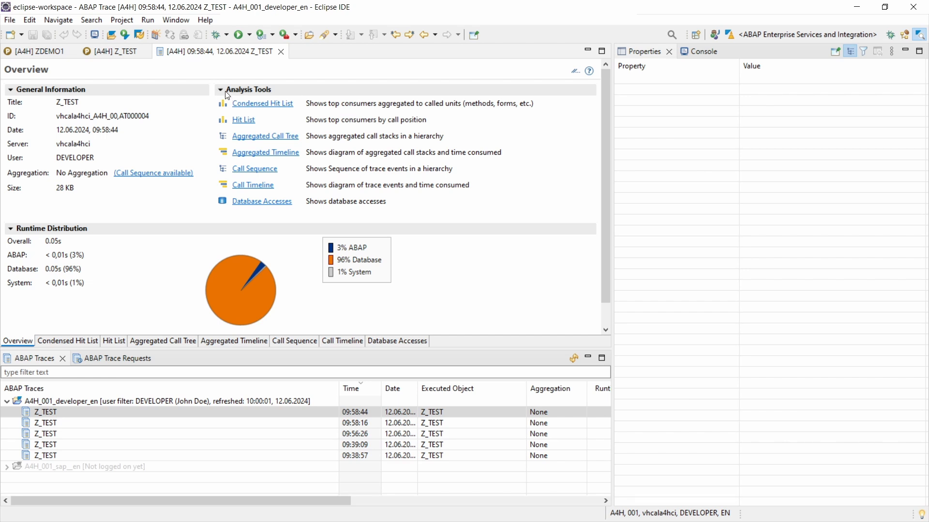
pyautogui.moveTo(20, 247)
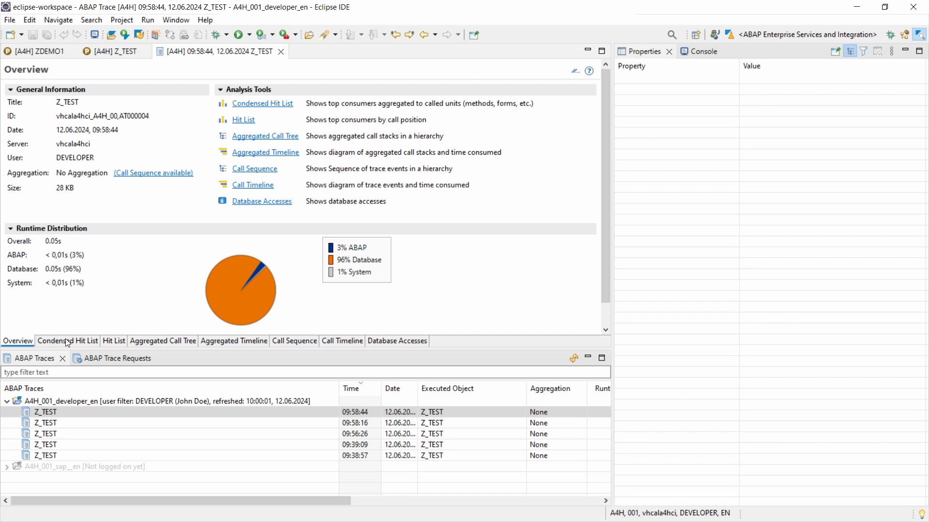
pyautogui.moveTo(365, 341)
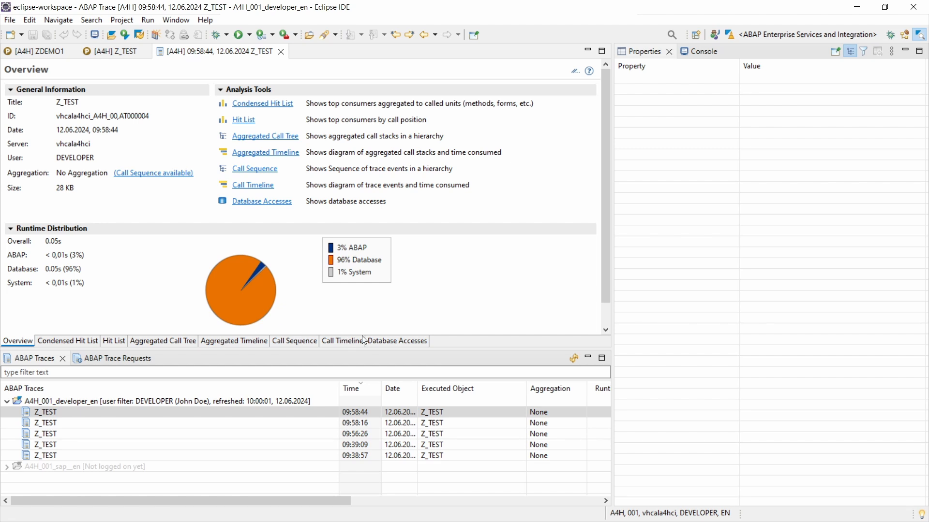
pyautogui.moveTo(388, 344)
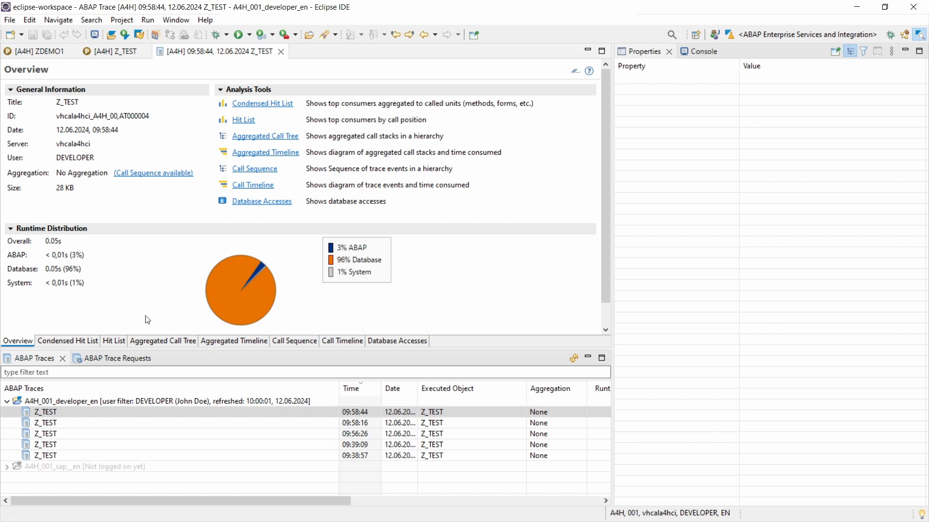
pyautogui.moveTo(104, 236)
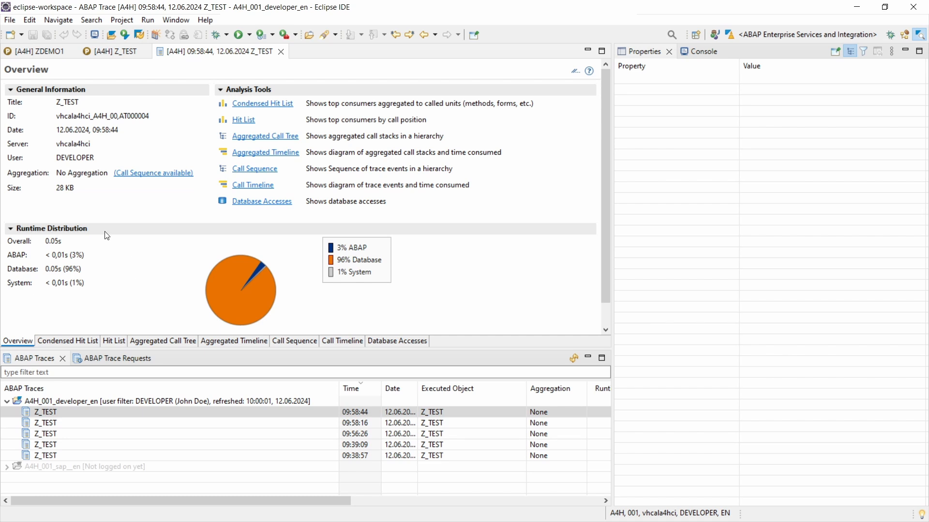
pyautogui.moveTo(115, 275)
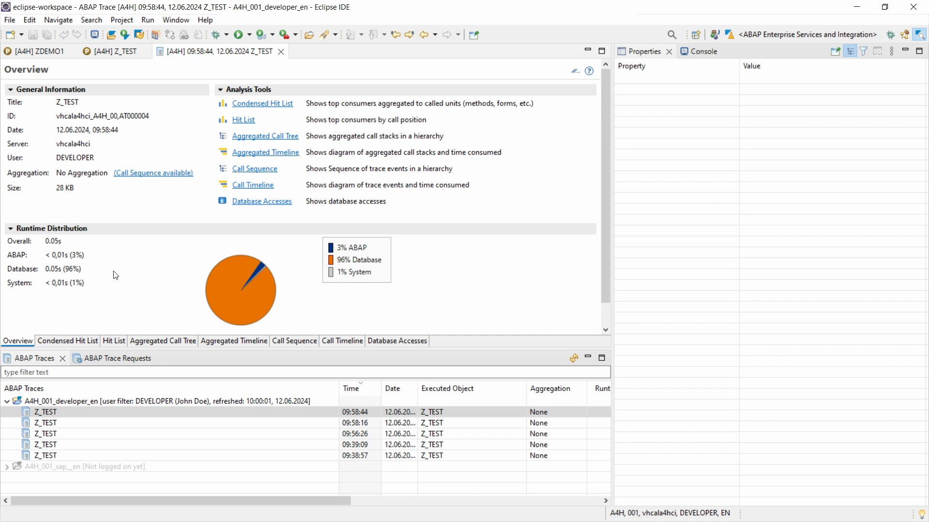
pyautogui.moveTo(107, 279)
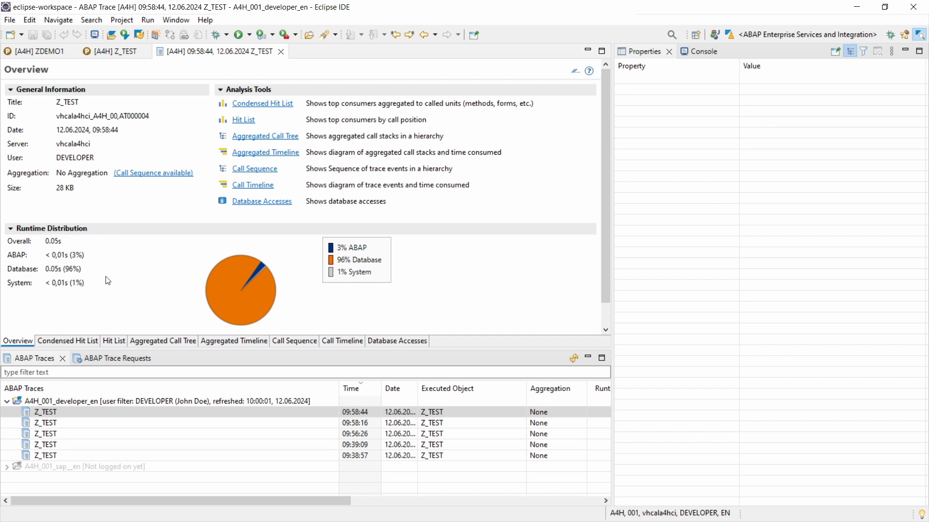
pyautogui.moveTo(106, 263)
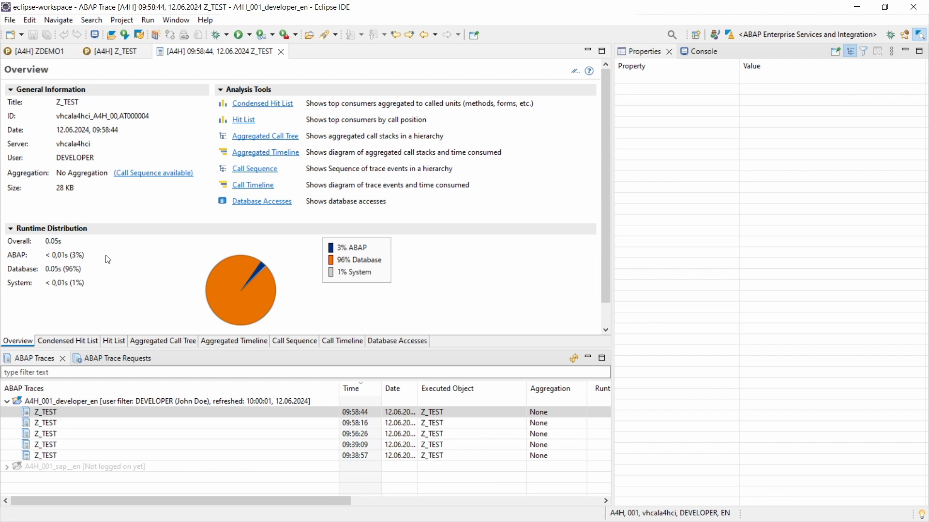
pyautogui.moveTo(97, 270)
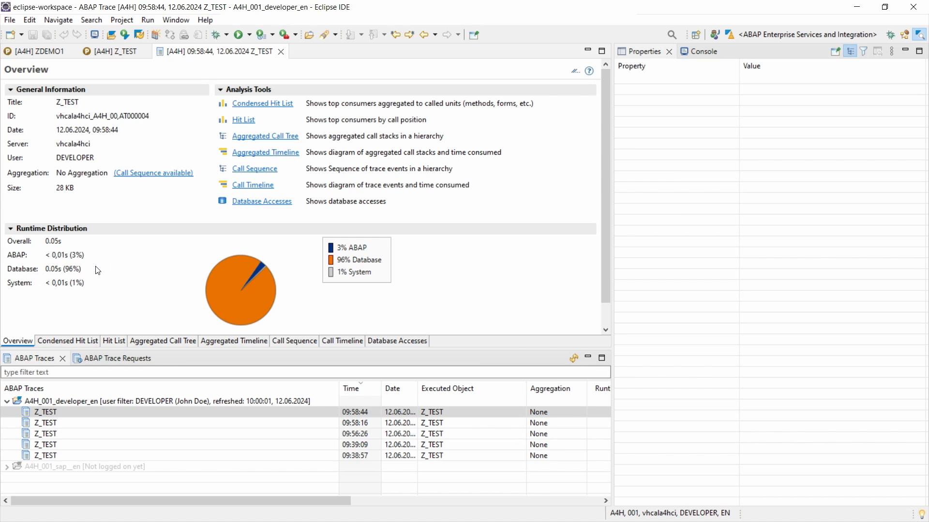
pyautogui.moveTo(95, 270)
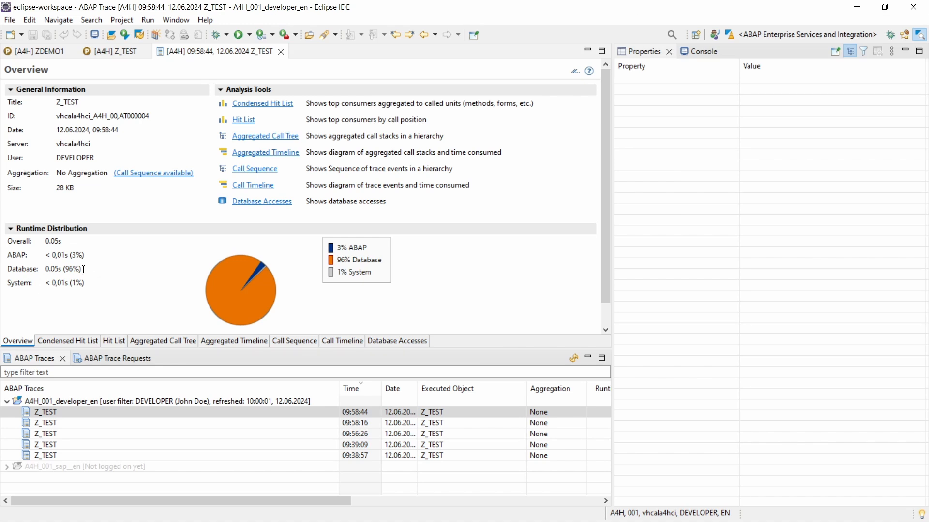
pyautogui.moveTo(90, 288)
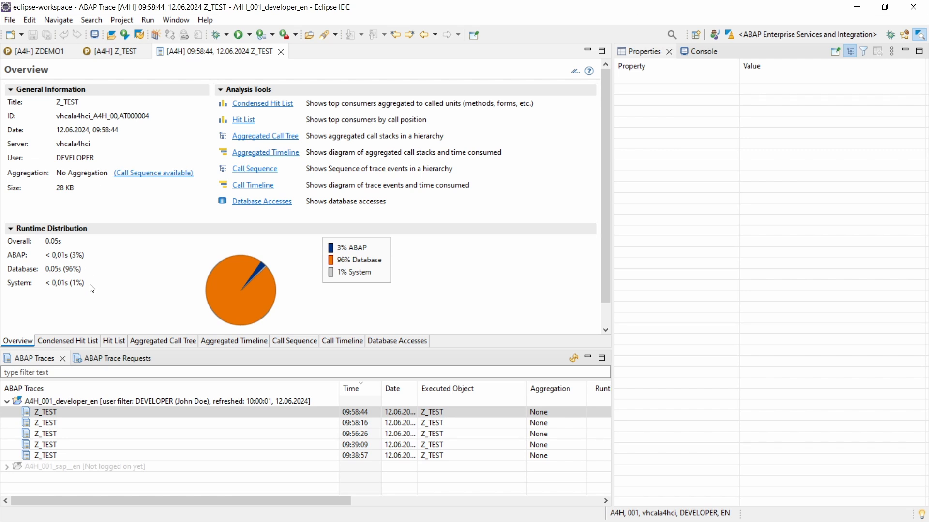
pyautogui.moveTo(101, 292)
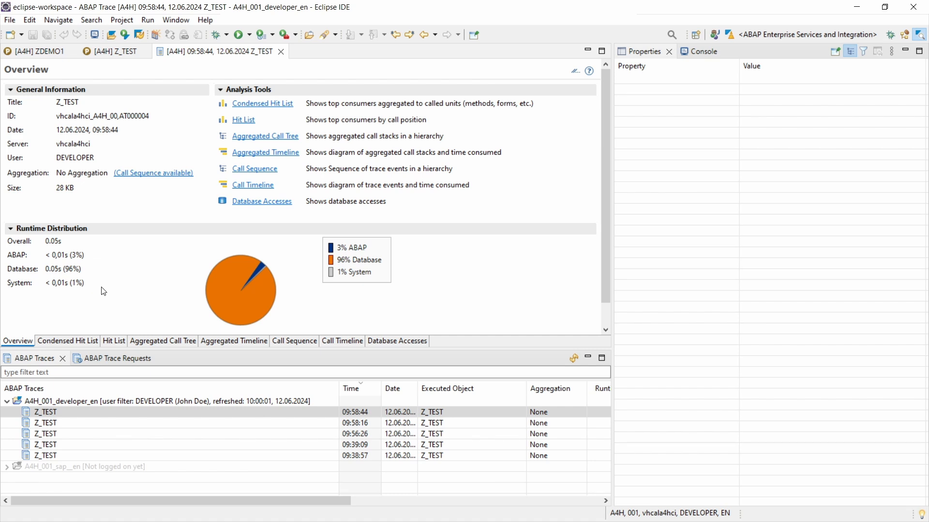
pyautogui.moveTo(112, 284)
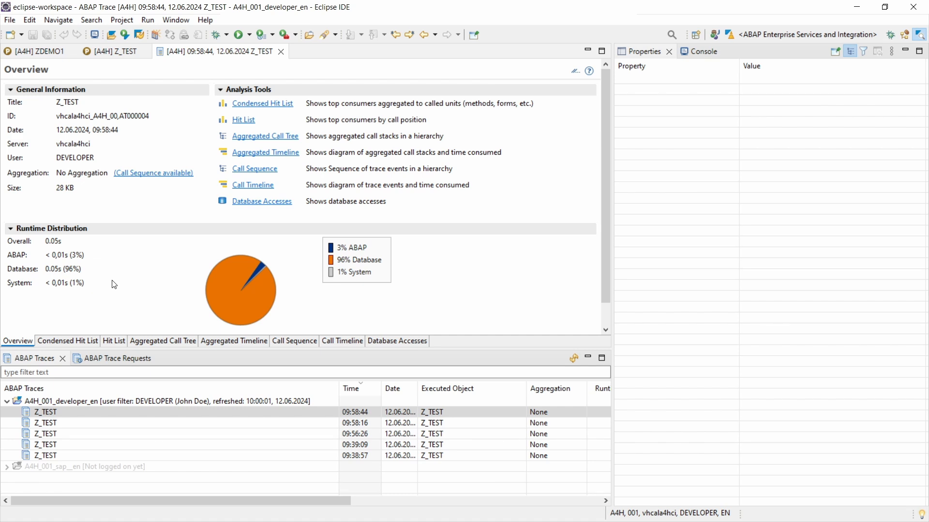
pyautogui.moveTo(334, 184)
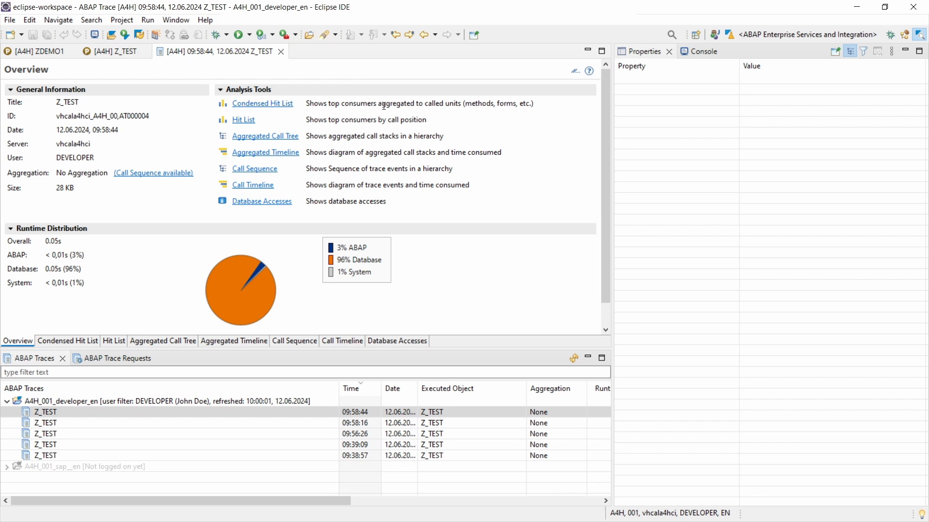
pyautogui.moveTo(463, 114)
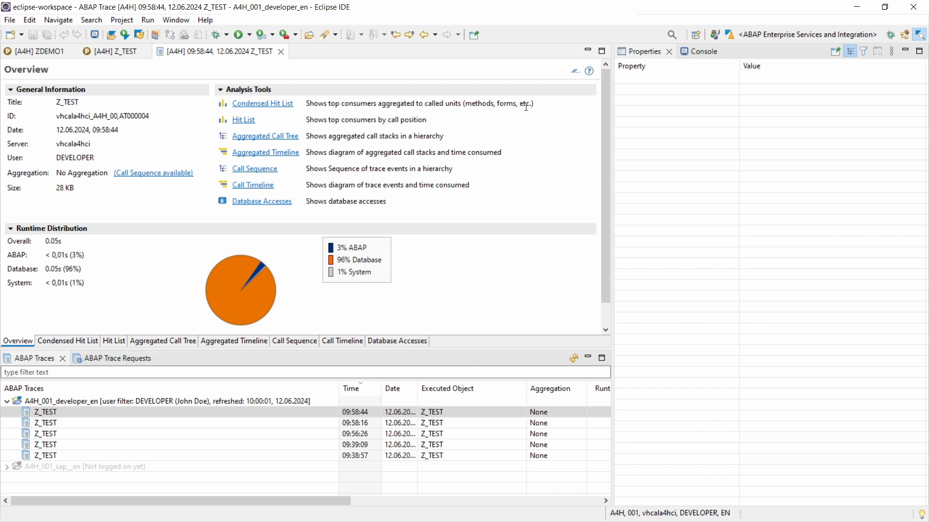
# Show the Condensed Hit List: Program Z_TEST own time 49,002 (99%), Report Z_TEST 263.
pyautogui.click(262, 104)
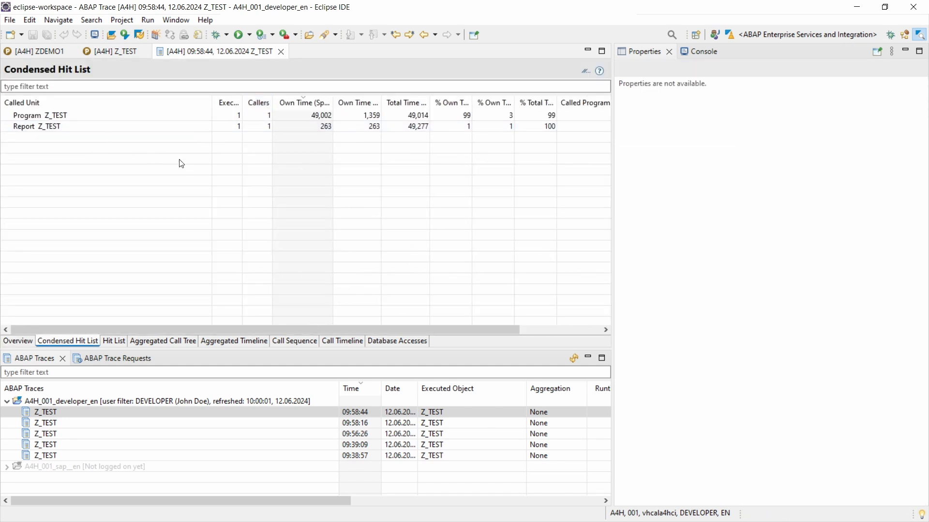
pyautogui.click(100, 115)
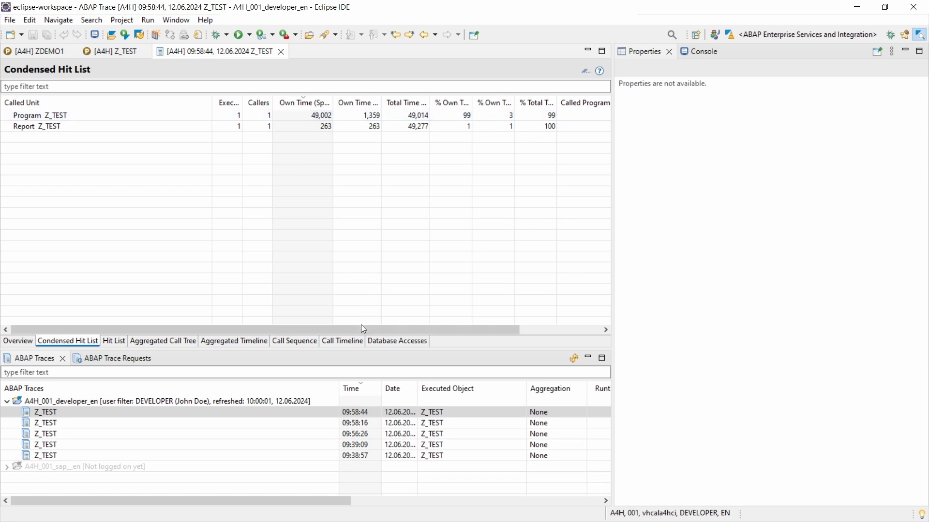
pyautogui.moveTo(199, 202)
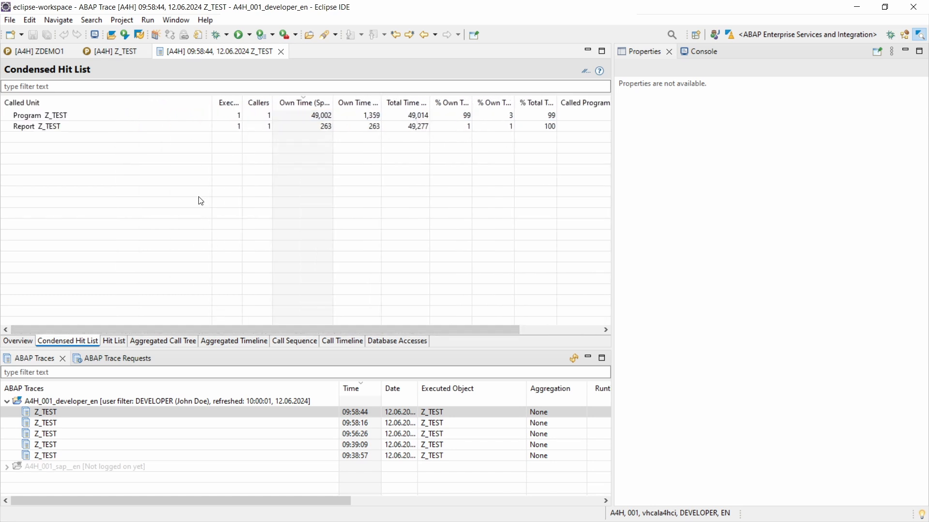
pyautogui.moveTo(166, 156)
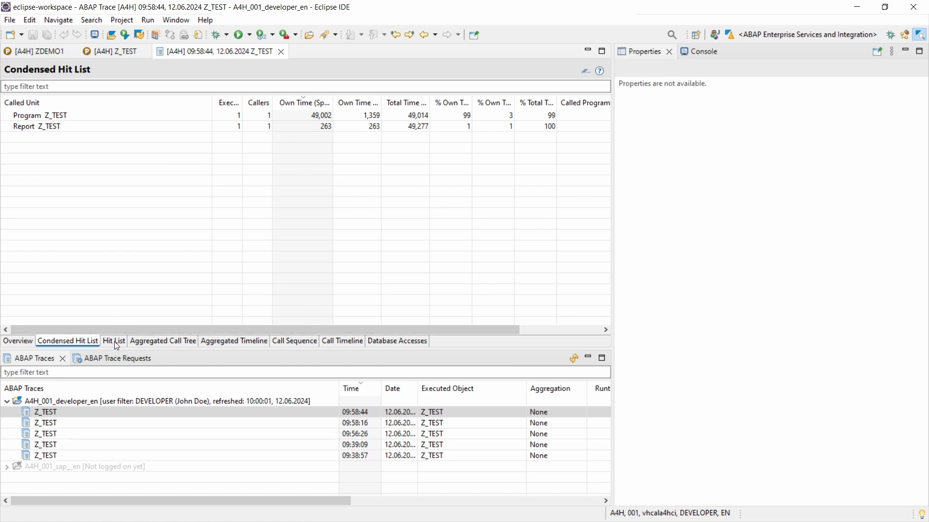
# Review the Hit List (DB Exec SFLIGHT 43,480, 88%) then the Aggregated Call Tree for Program Z_TEST (49,014).
pyautogui.click(113, 340)
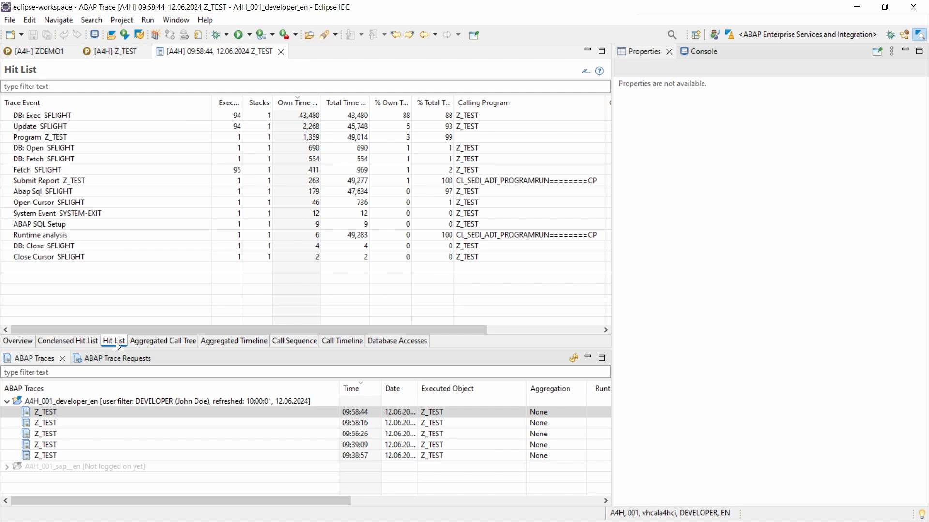
pyautogui.moveTo(145, 274)
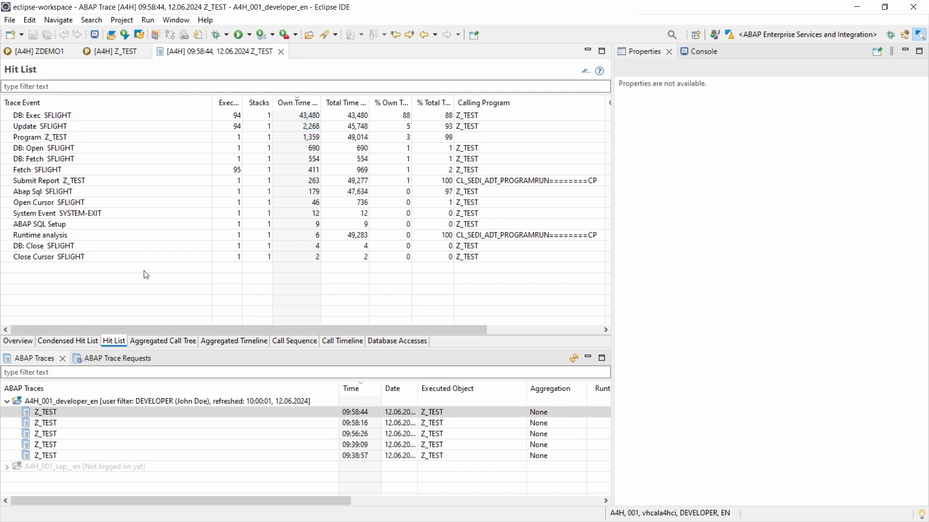
pyautogui.moveTo(162, 345)
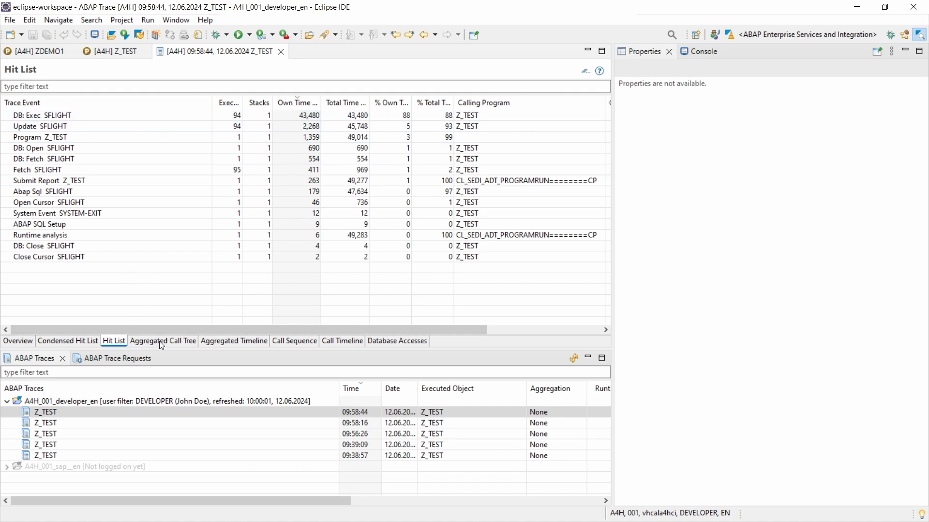
pyautogui.click(163, 341)
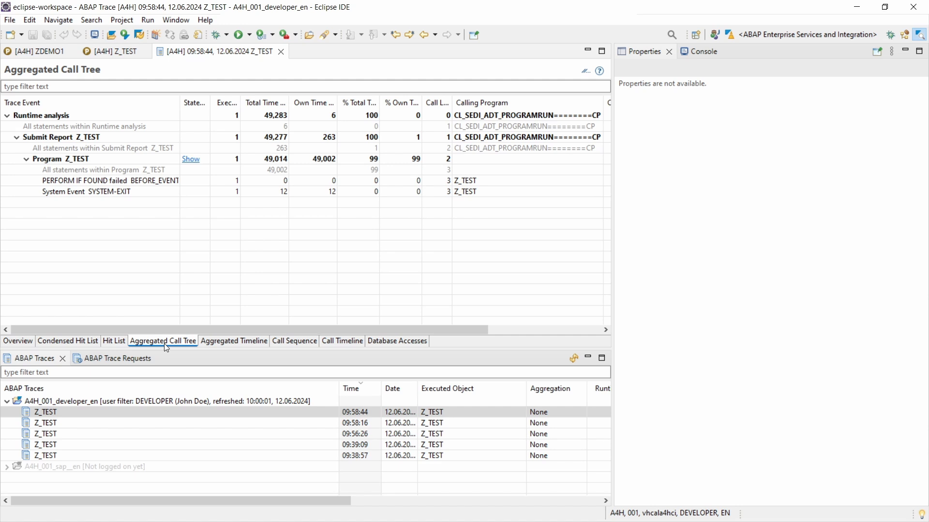
pyautogui.moveTo(213, 302)
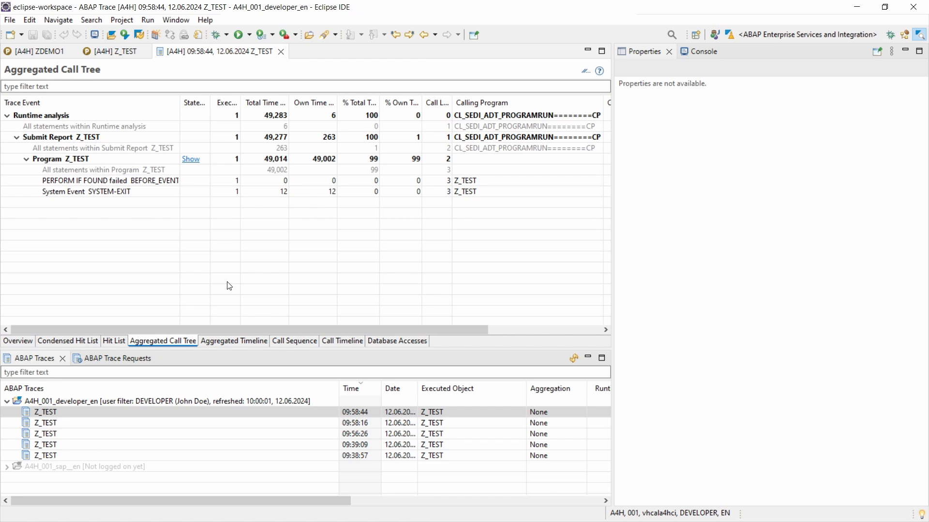
pyautogui.moveTo(236, 347)
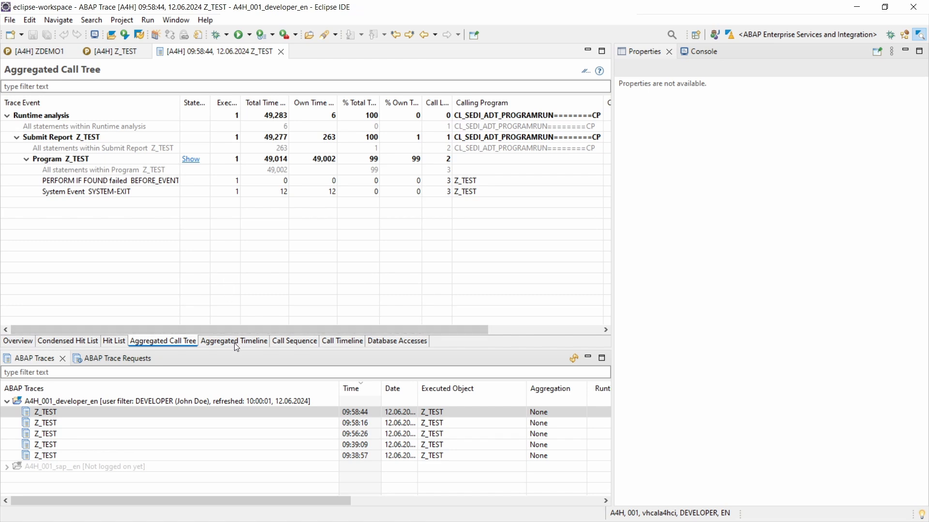
# View Aggregated Timeline, Call Sequence, Call Timeline, then Database Accesses showing SFLIGHT update 94 times, 45,748 µs (96%).
pyautogui.click(233, 341)
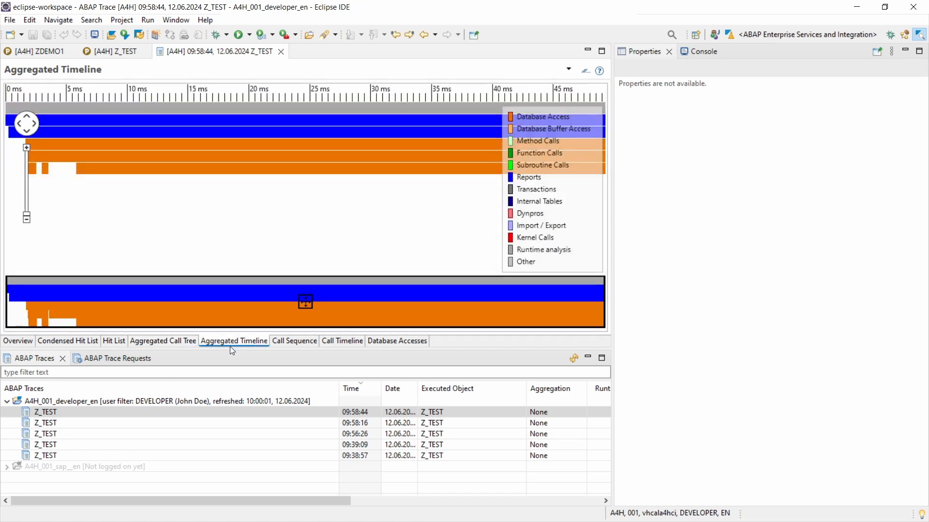
pyautogui.moveTo(486, 133)
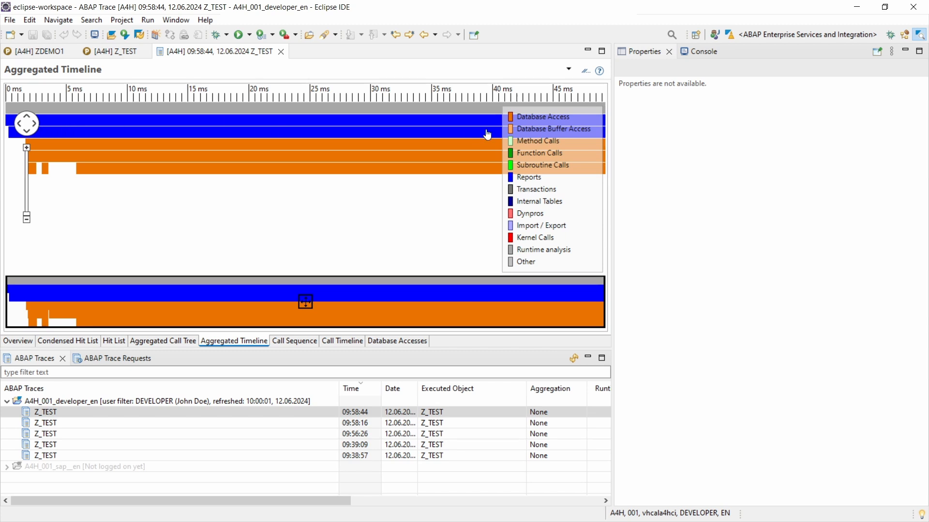
pyautogui.moveTo(548, 166)
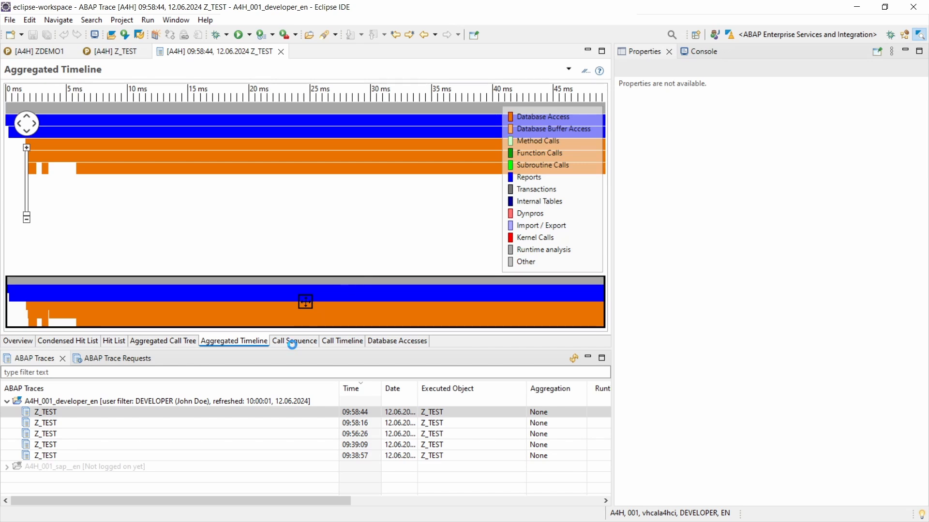
pyautogui.click(294, 341)
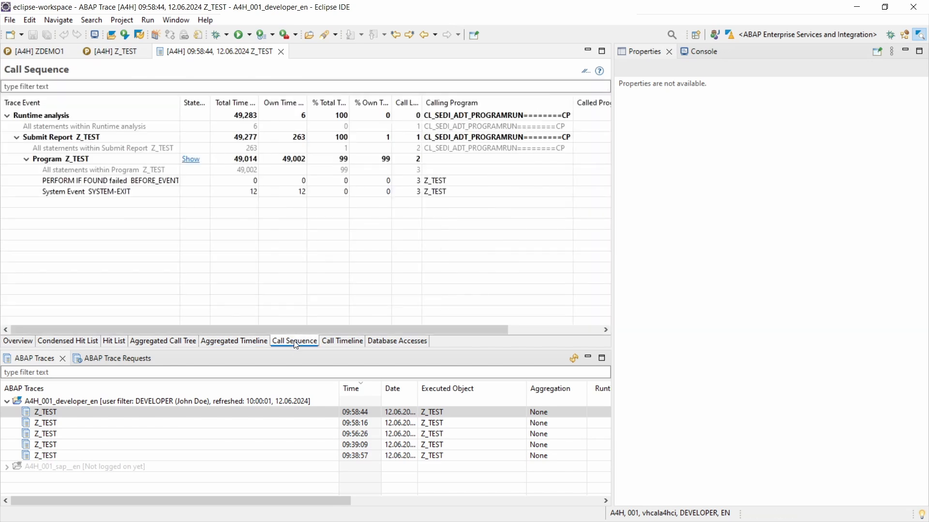
pyautogui.click(341, 340)
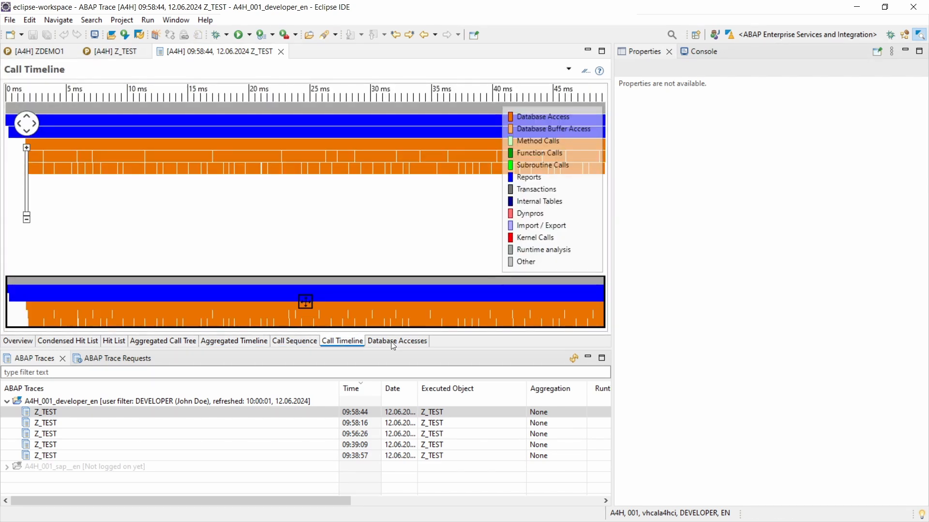
pyautogui.click(397, 341)
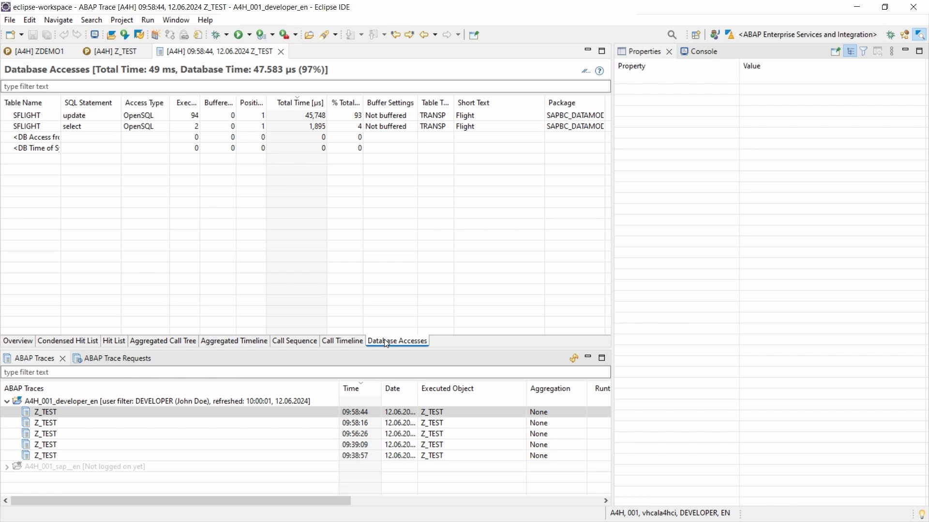
pyautogui.moveTo(395, 349)
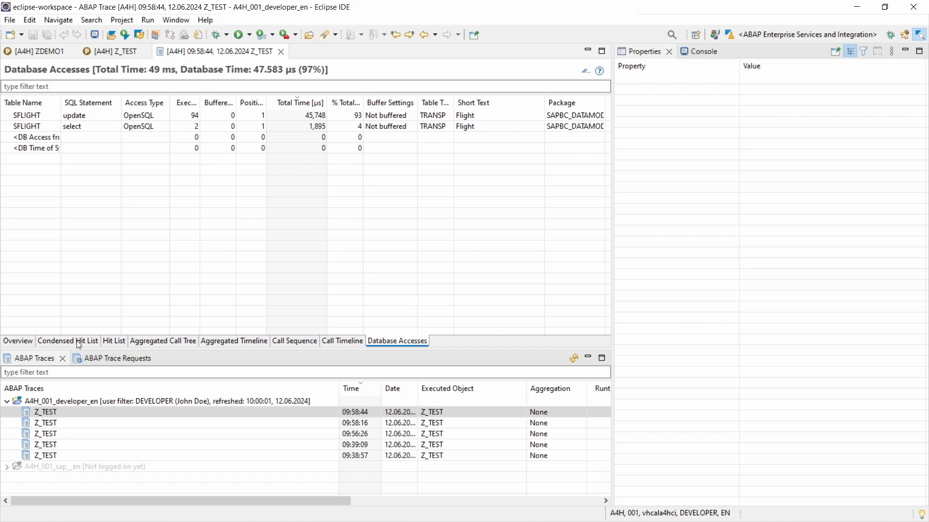
pyautogui.moveTo(88, 348)
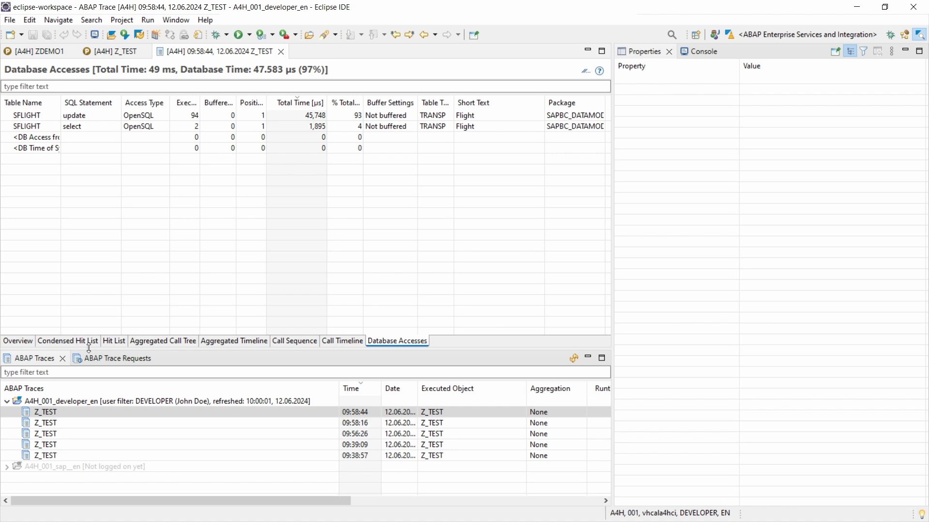
# Show the Condensed Hit List again: Program Z_TEST own time 49,002 (99%), Report Z_TEST 263.
pyautogui.click(67, 341)
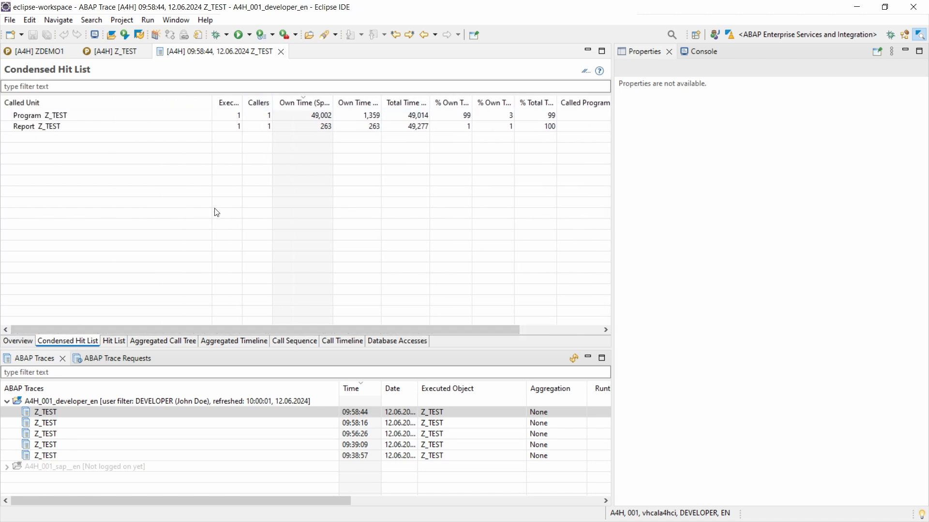
pyautogui.moveTo(139, 309)
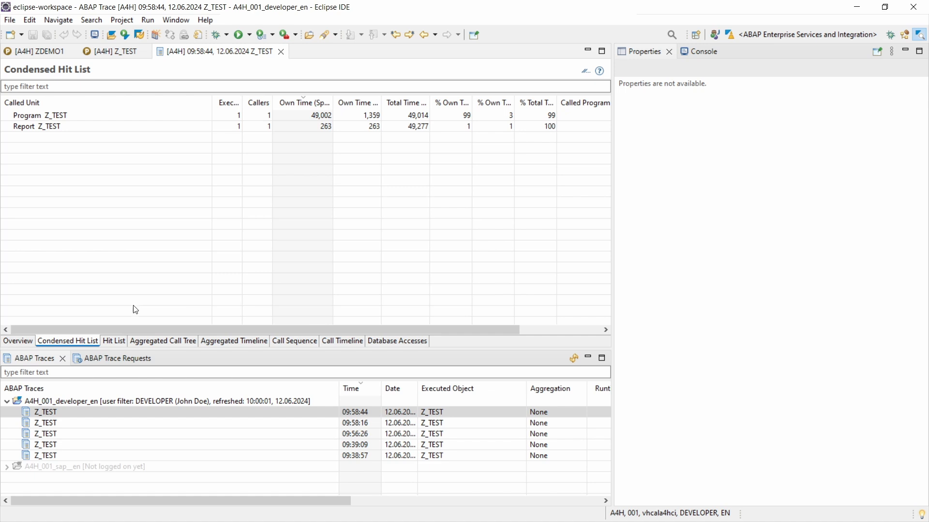
pyautogui.moveTo(147, 296)
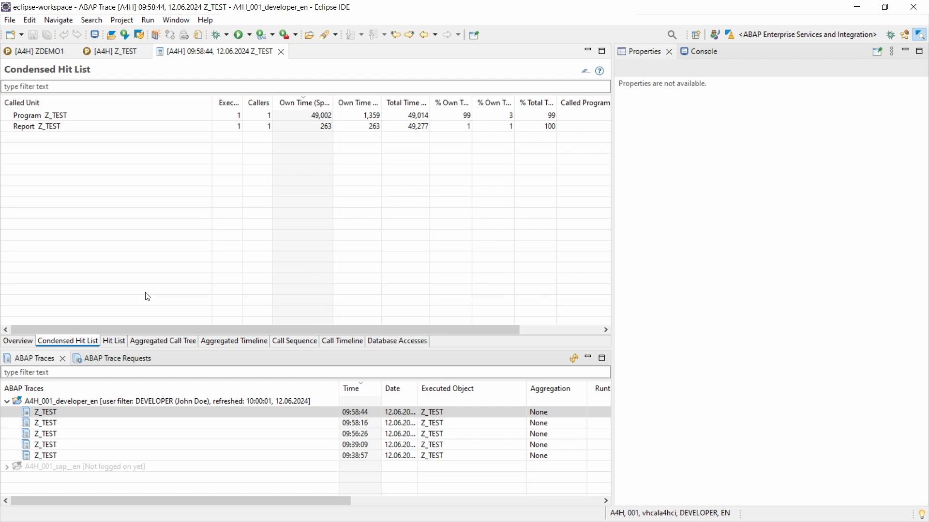
pyautogui.moveTo(135, 307)
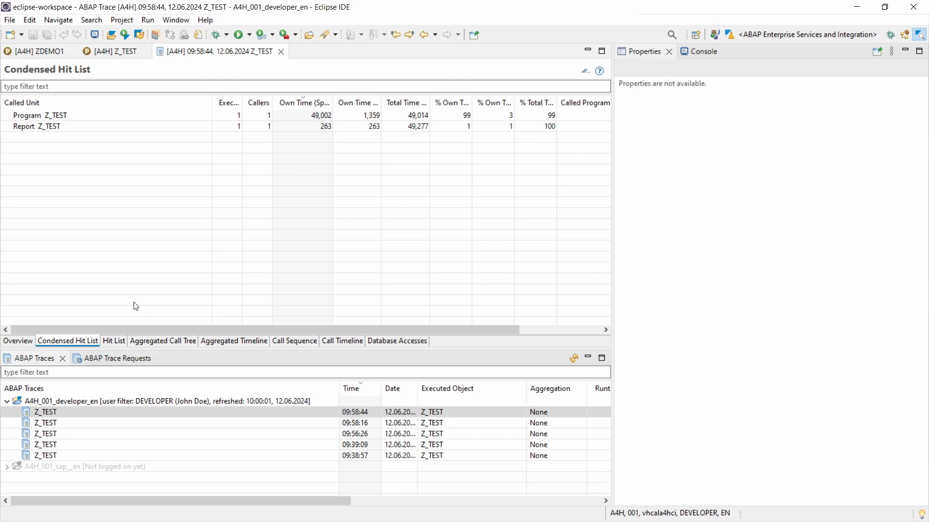
pyautogui.moveTo(132, 311)
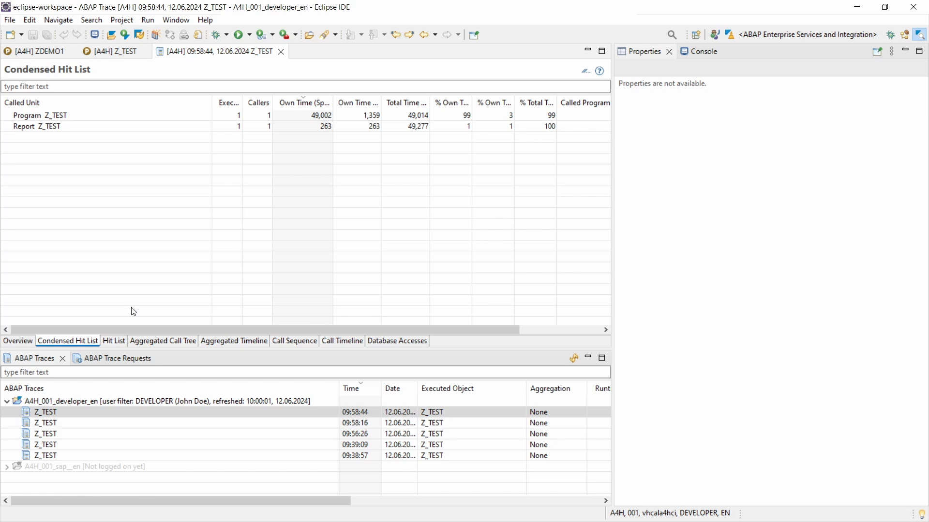
pyautogui.moveTo(132, 315)
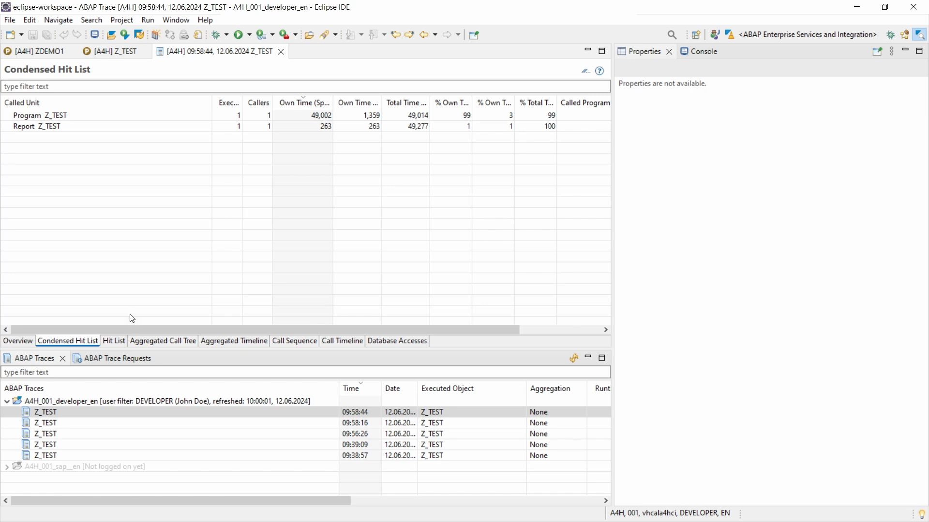